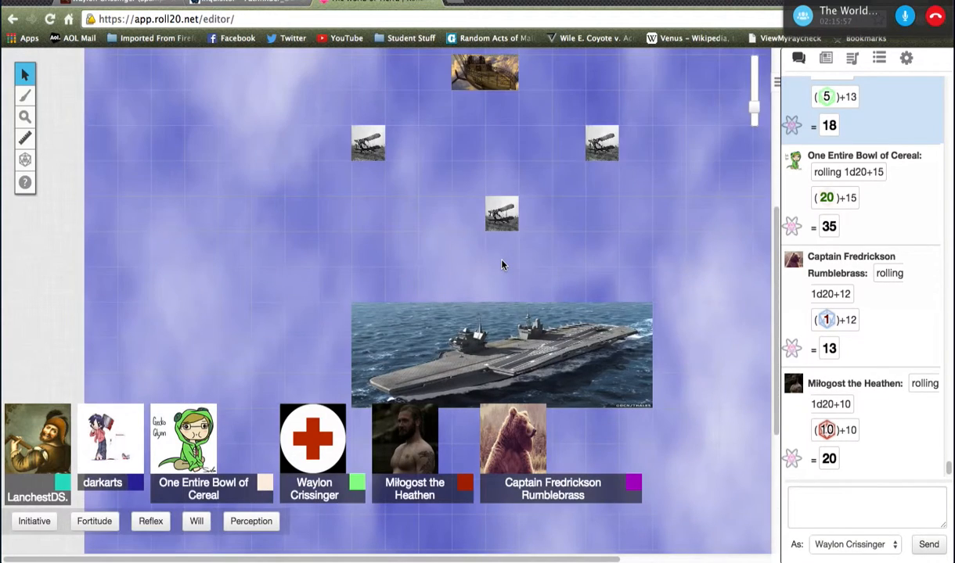
pyautogui.moveTo(498, 257)
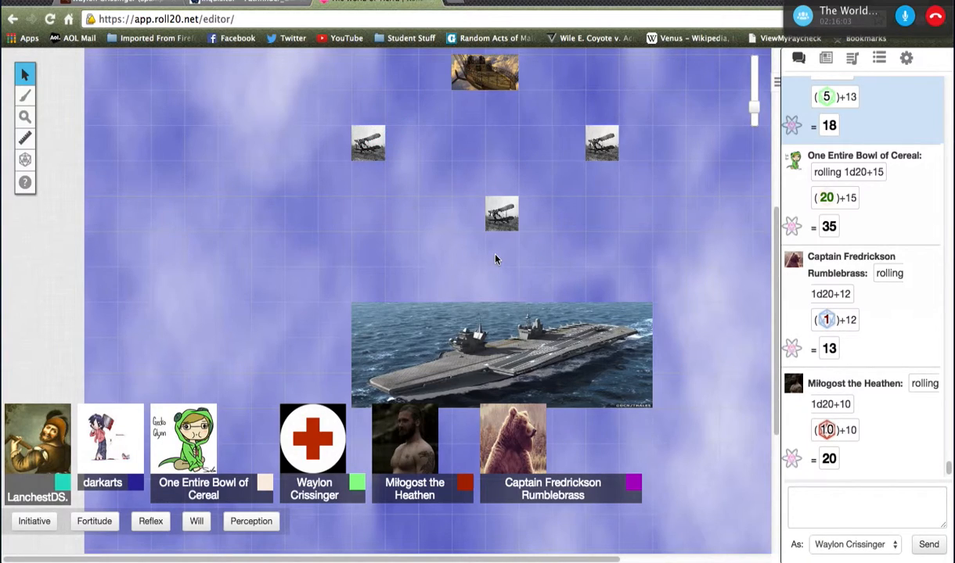
# Measure roughly 100 ft from the airship token out to the right-hand biplane with the ruler.
pyautogui.moveTo(501, 79); pyautogui.dragTo(501, 180)
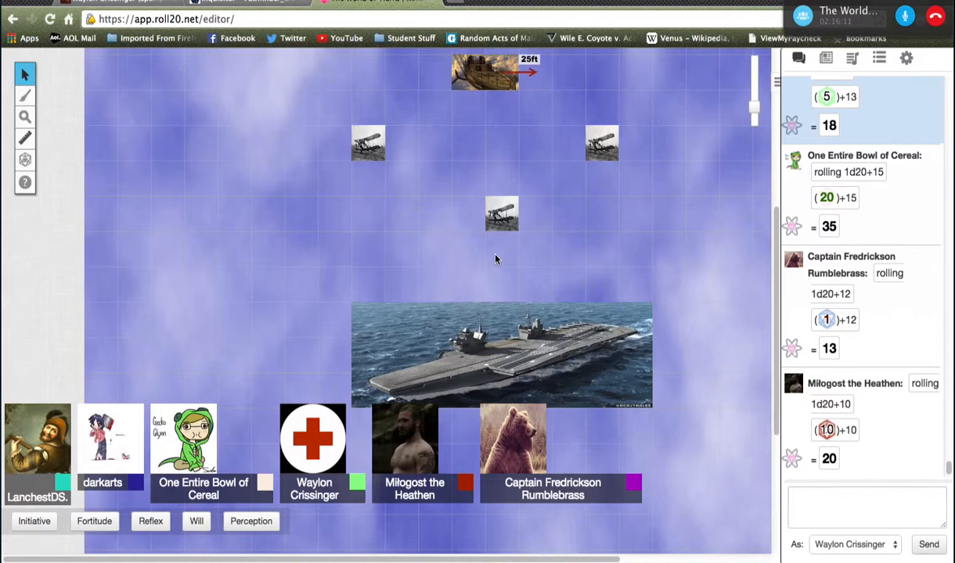
pyautogui.moveTo(501, 75); pyautogui.dragTo(602, 144)
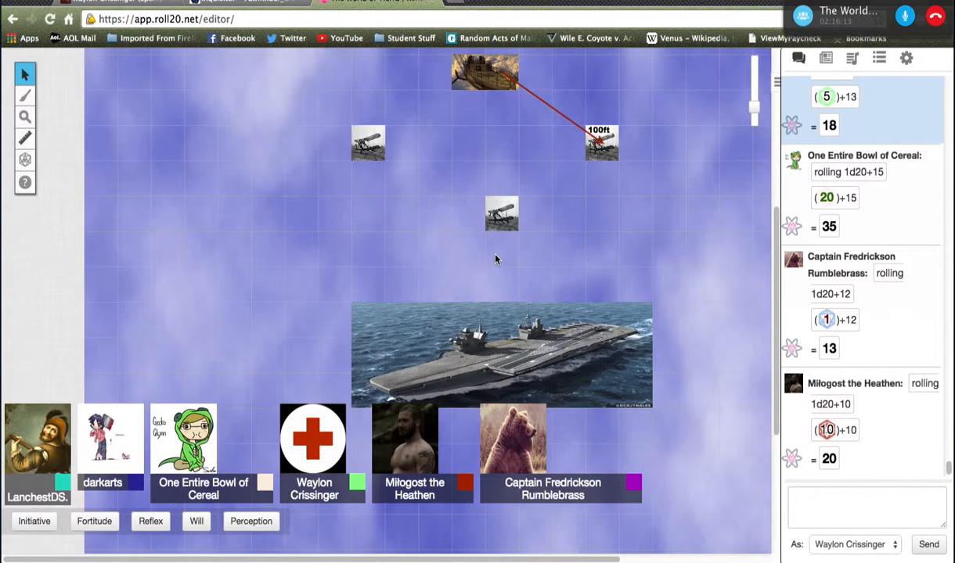
pyautogui.moveTo(601, 143); pyautogui.dragTo(500, 213)
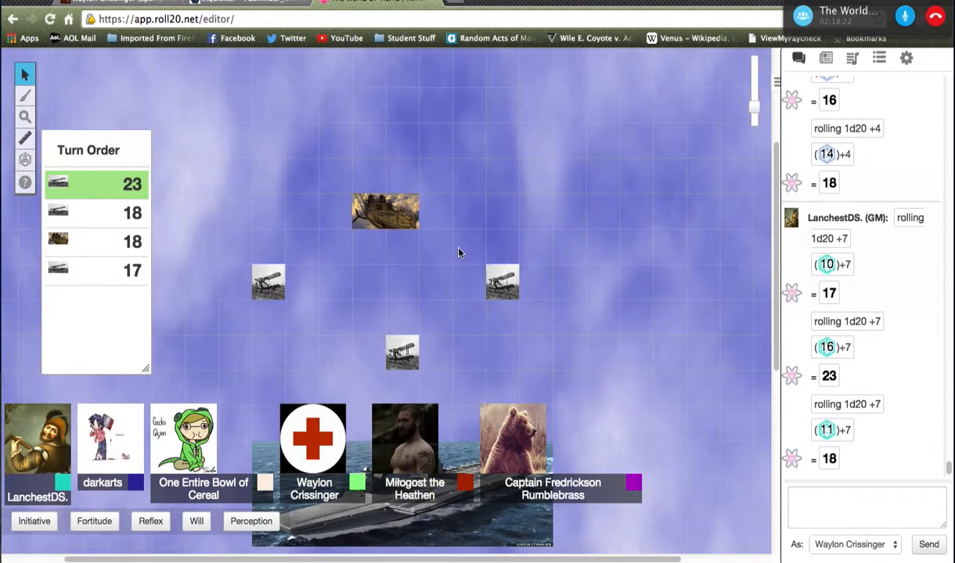
pyautogui.moveTo(373, 237)
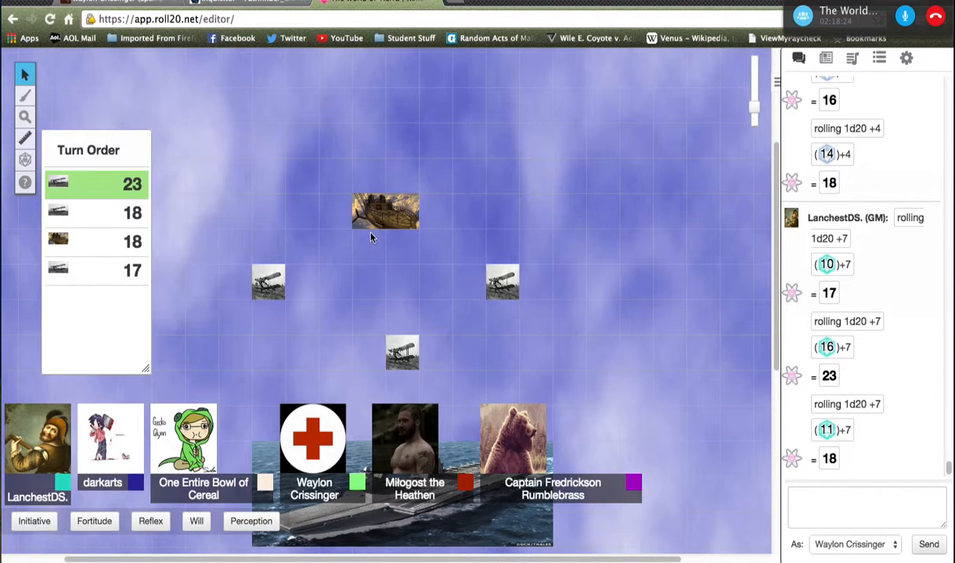
pyautogui.moveTo(515, 294)
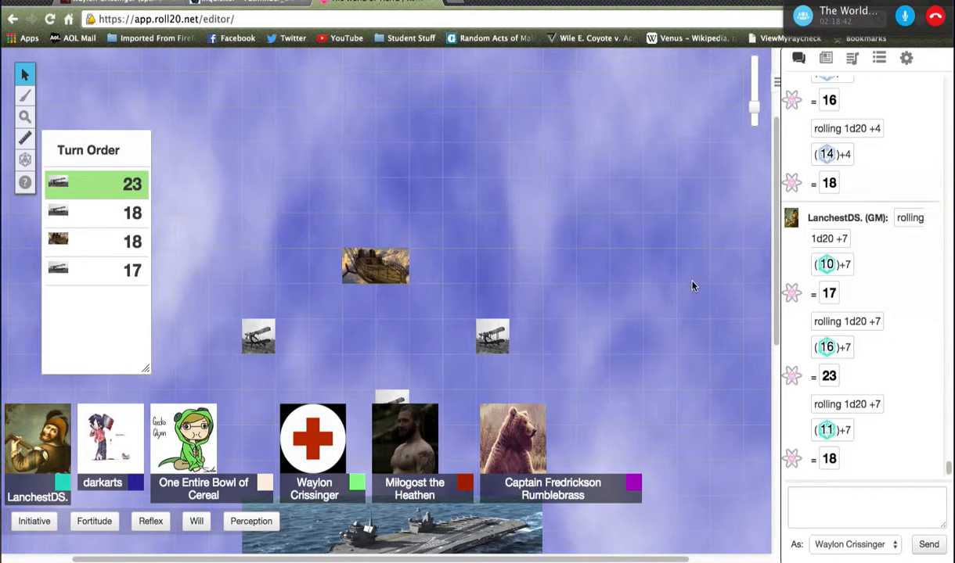
# Recentre the map and move the top biplane token right beside the airship.
pyautogui.moveTo(391, 400); pyautogui.dragTo(425, 300)
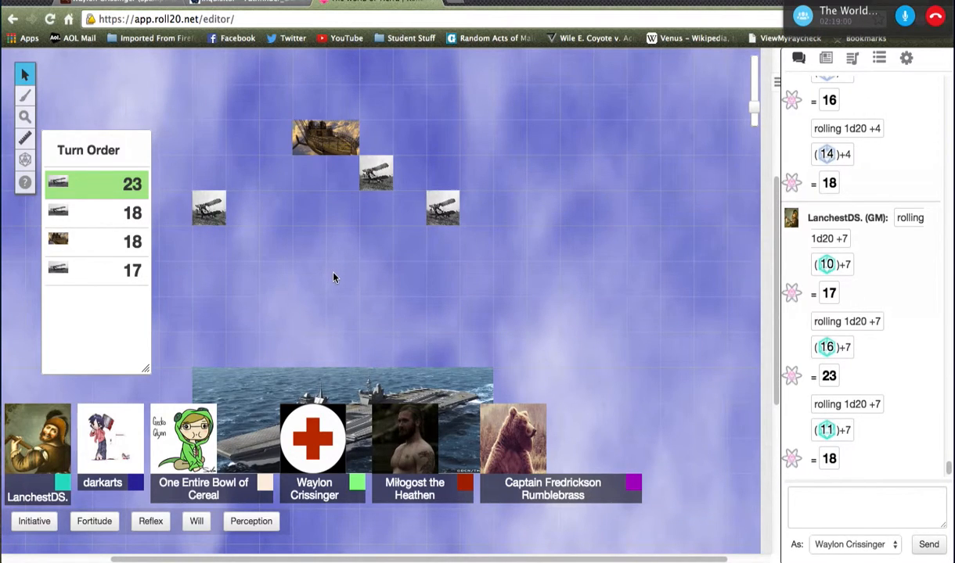
pyautogui.moveTo(376, 172); pyautogui.dragTo(342, 138)
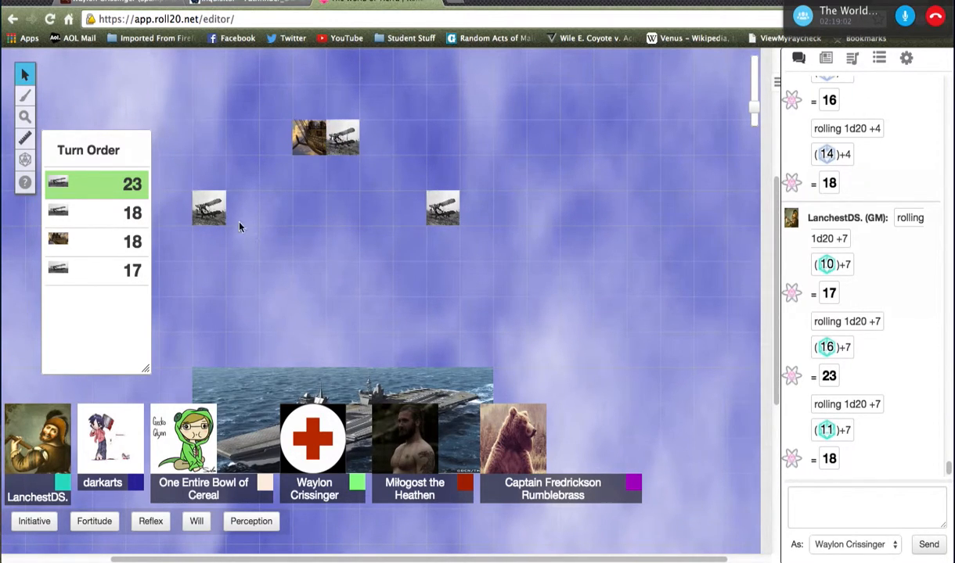
pyautogui.moveTo(259, 225)
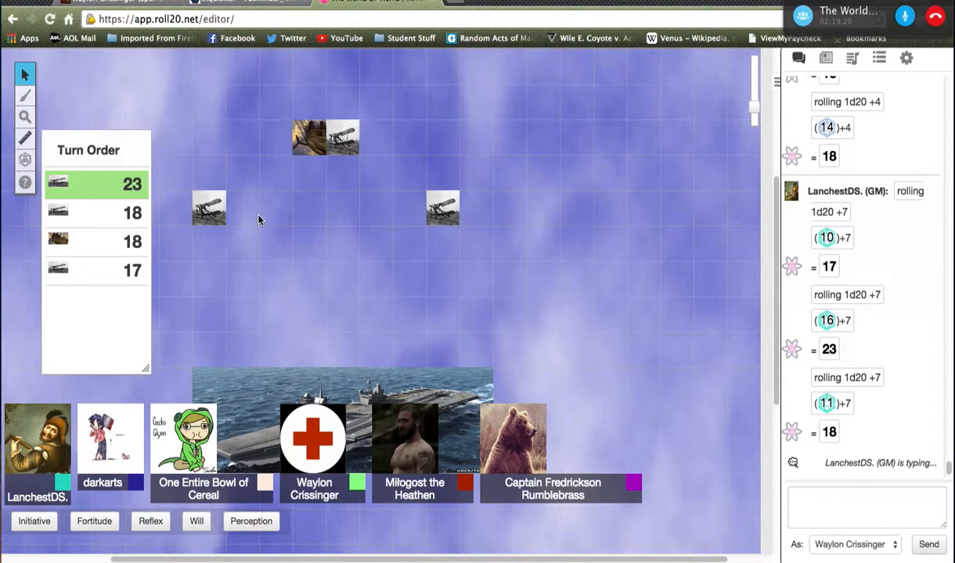
pyautogui.scroll(-3)
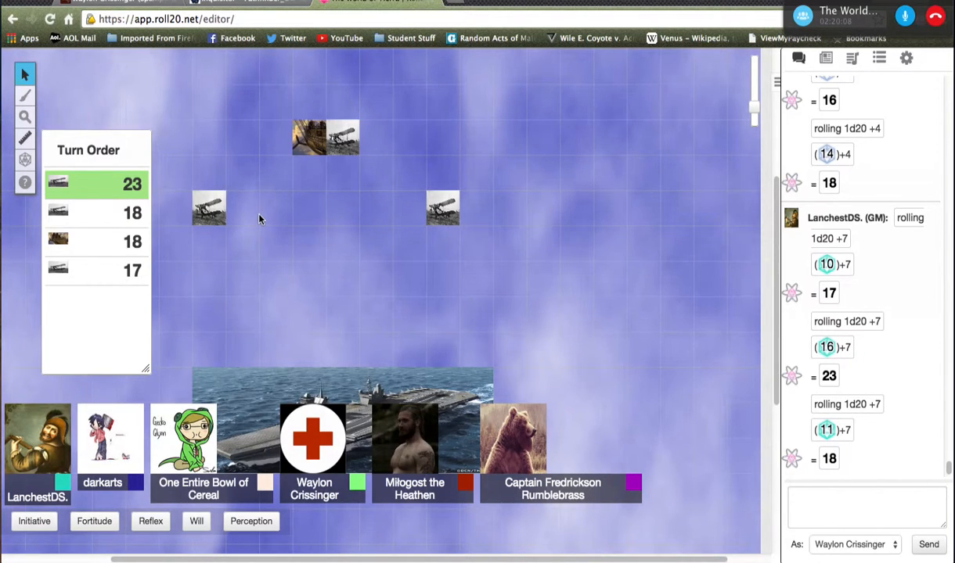
pyautogui.moveTo(266, 401)
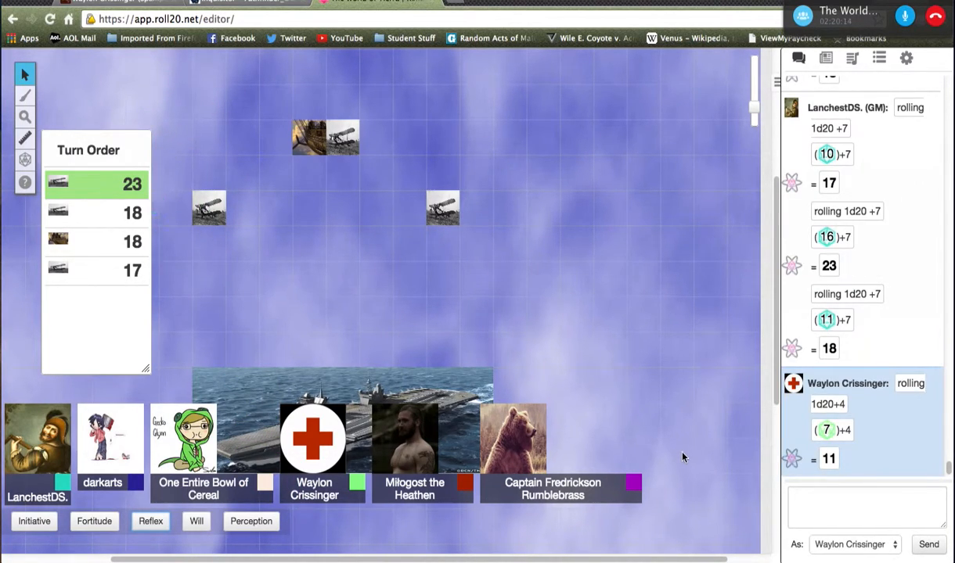
pyautogui.moveTo(691, 289)
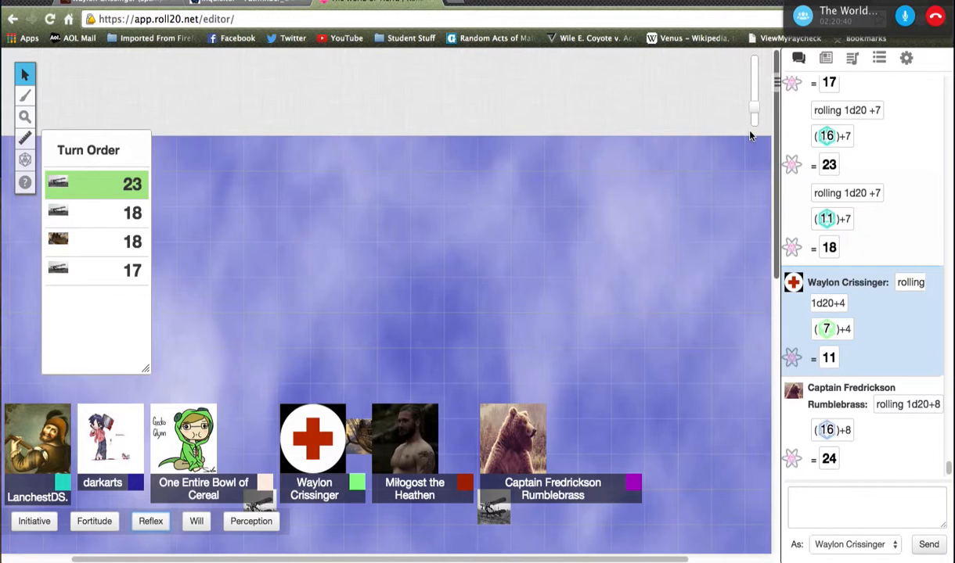
pyautogui.moveTo(607, 332)
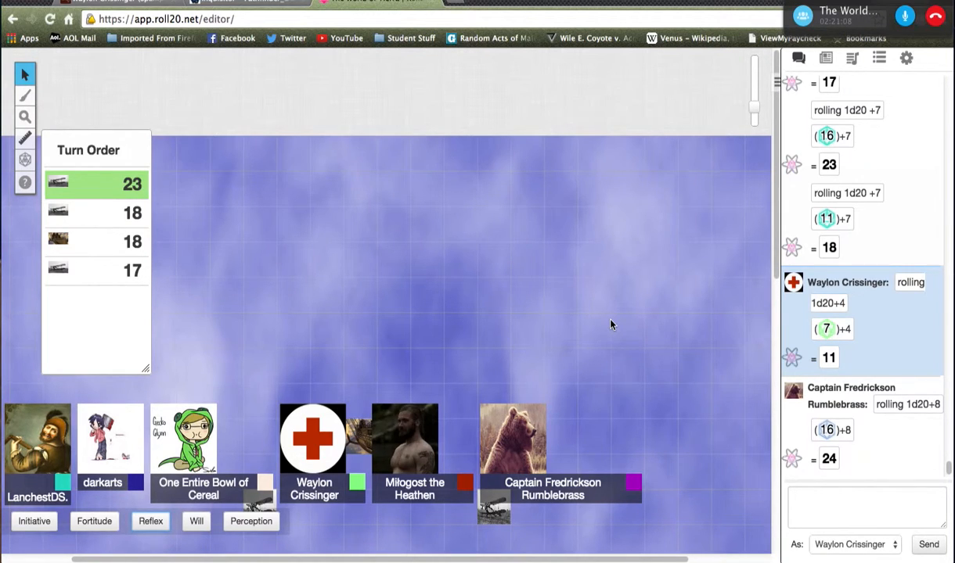
# Scroll the chat down to see the two player rolls of 24 after the turn advances.
pyautogui.scroll(-3)
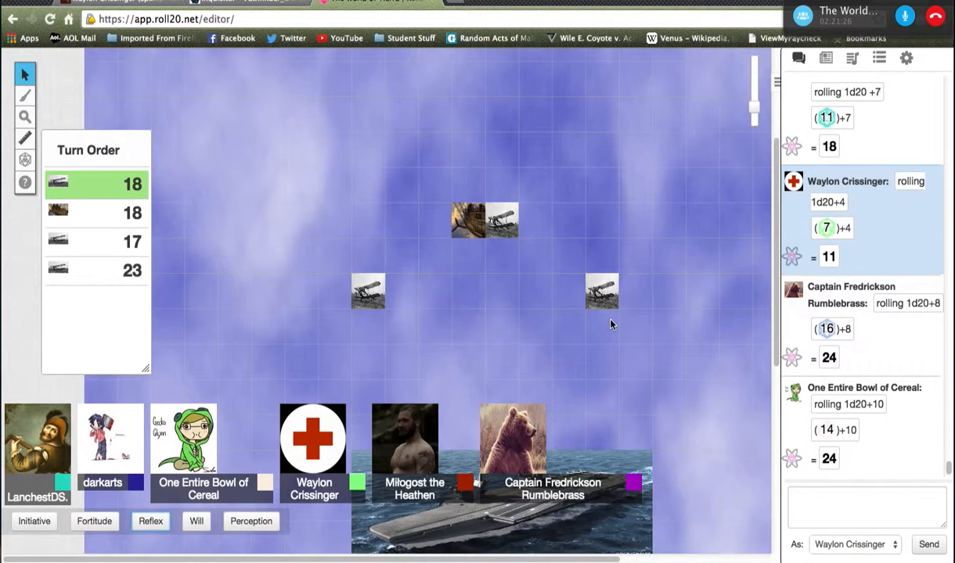
# Move the right biplane token up to sit just beneath the airship.
pyautogui.moveTo(601, 291); pyautogui.dragTo(468, 256)
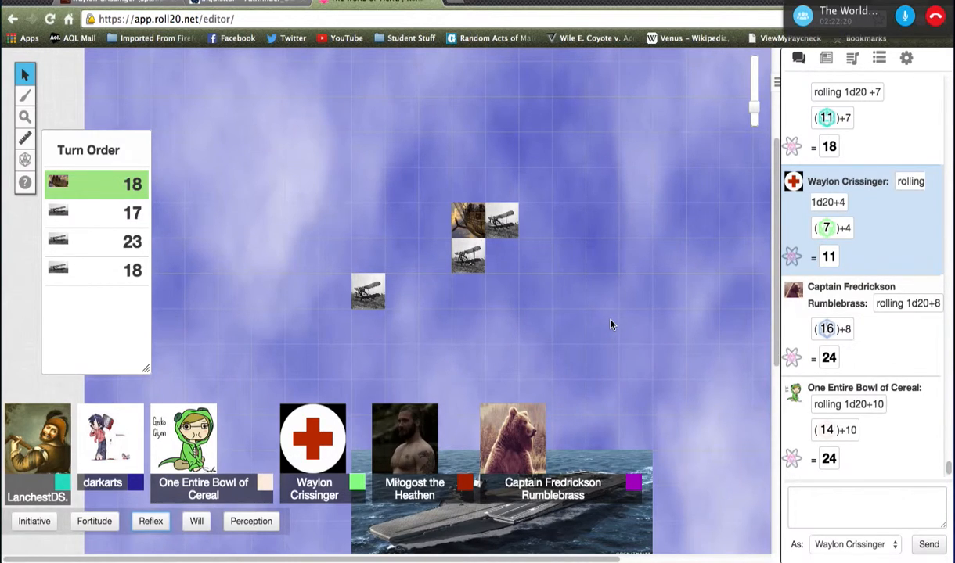
pyautogui.moveTo(520, 297)
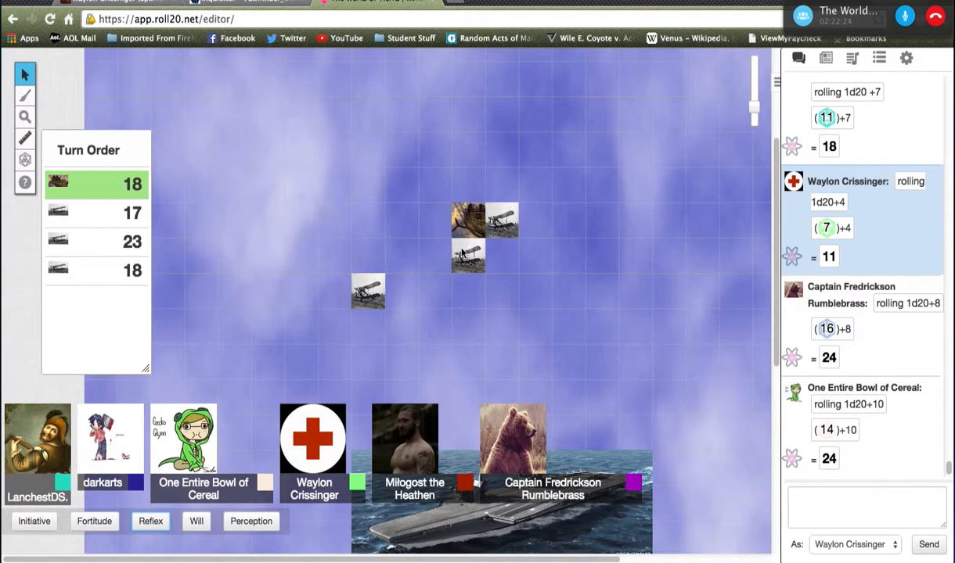
pyautogui.moveTo(506, 247)
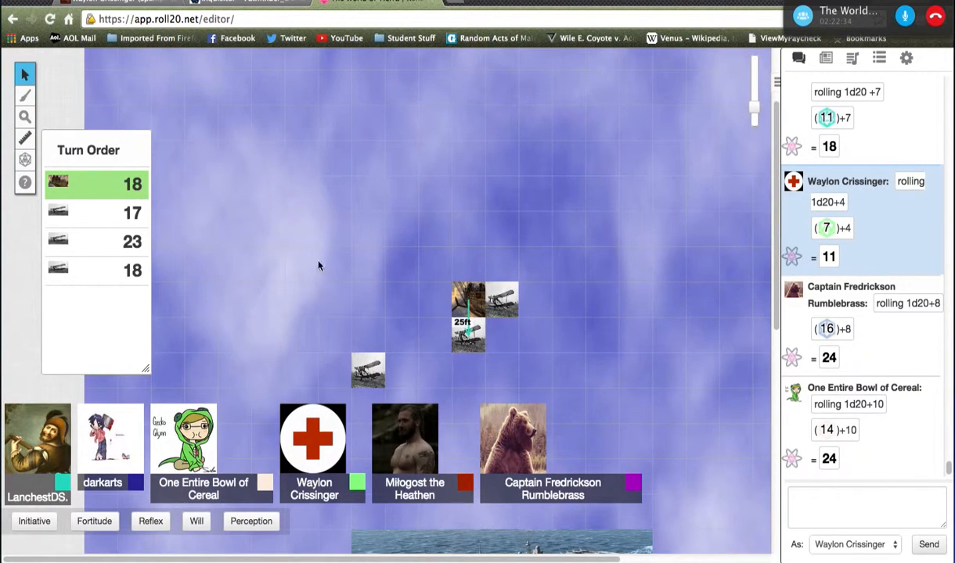
pyautogui.moveTo(275, 204)
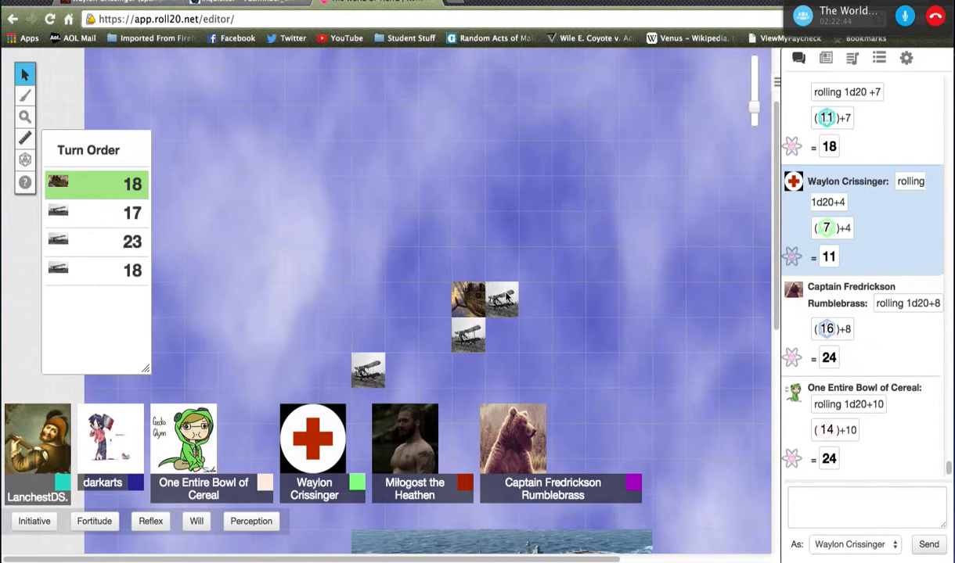
# Send a /roll 1d20+6 attack roll to chat as Waylon Crissinger, totalling 16.
pyautogui.click(867, 507)
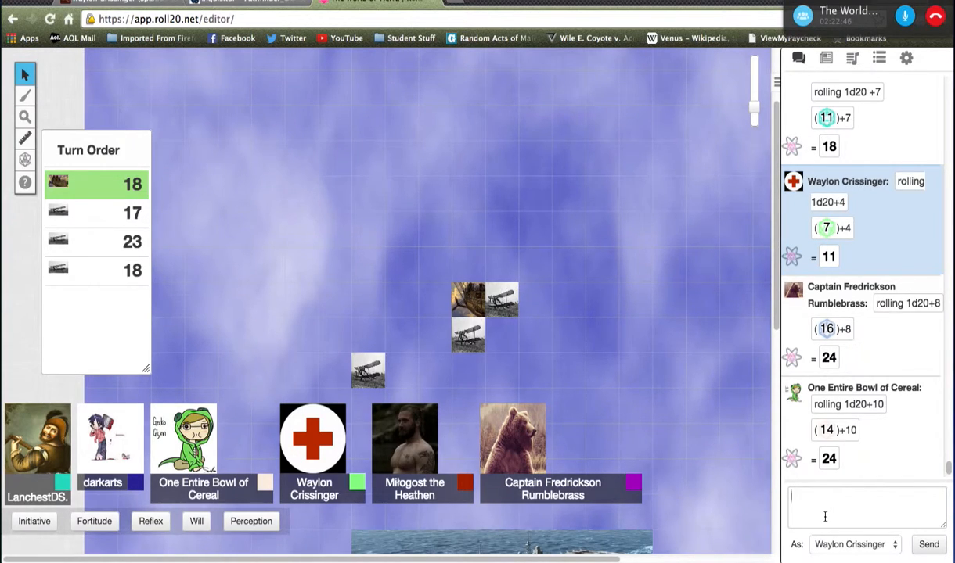
pyautogui.click(867, 507)
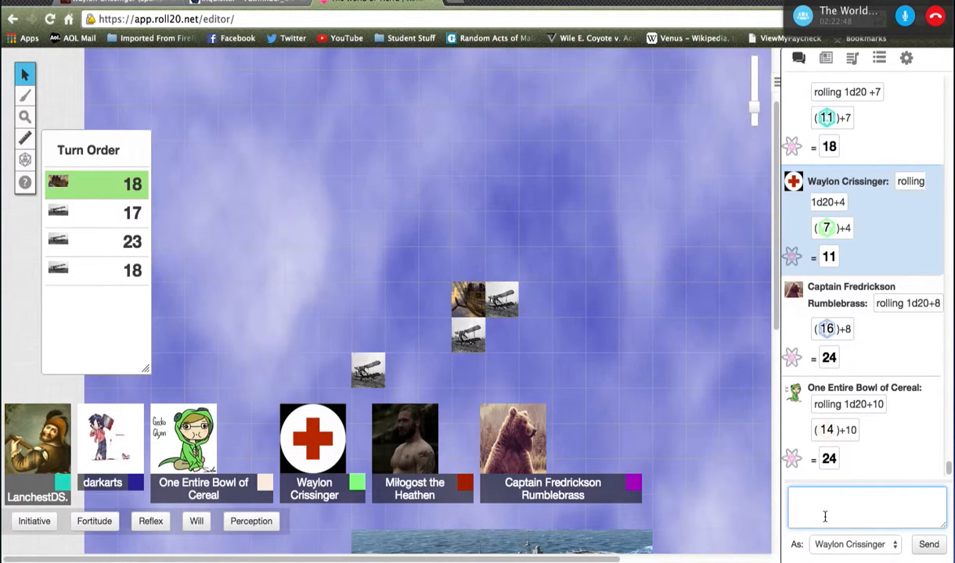
pyautogui.write('/roll')
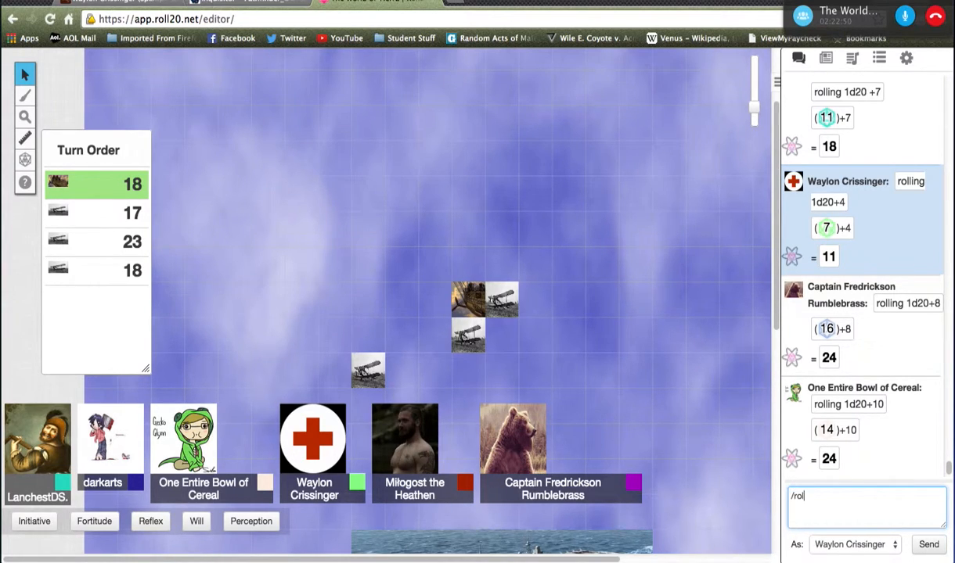
pyautogui.press('Backspace')
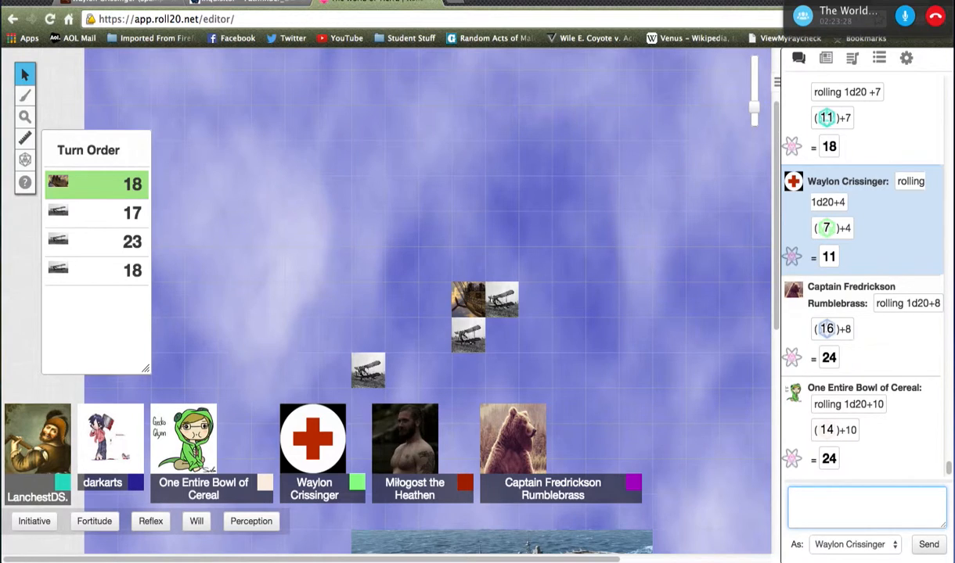
pyautogui.write('/ro')
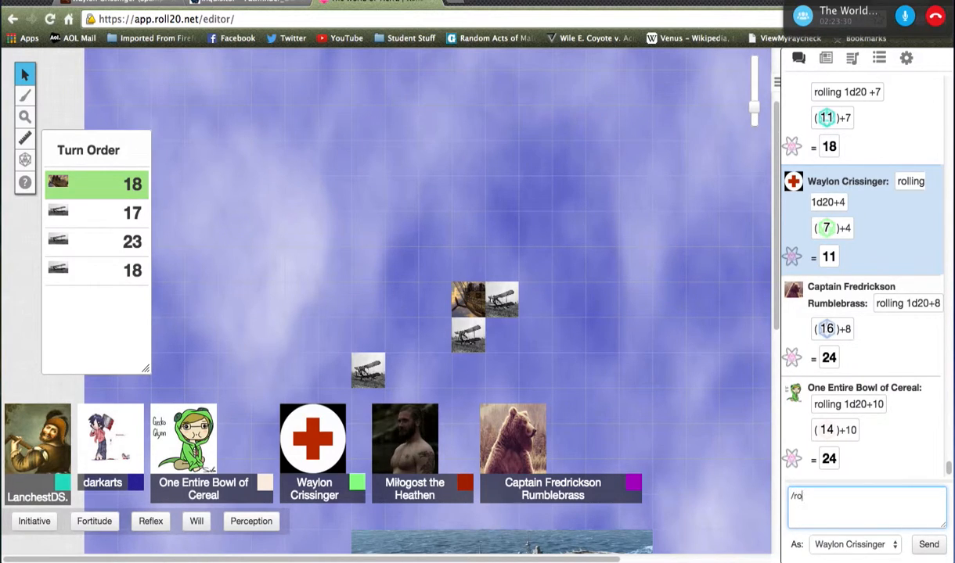
pyautogui.write('ll 1d')
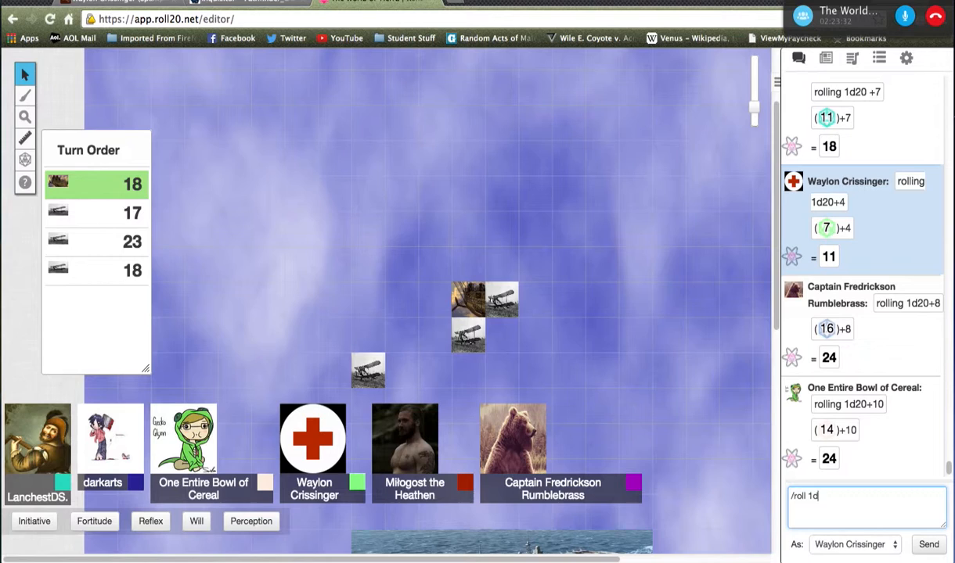
pyautogui.write('20+')
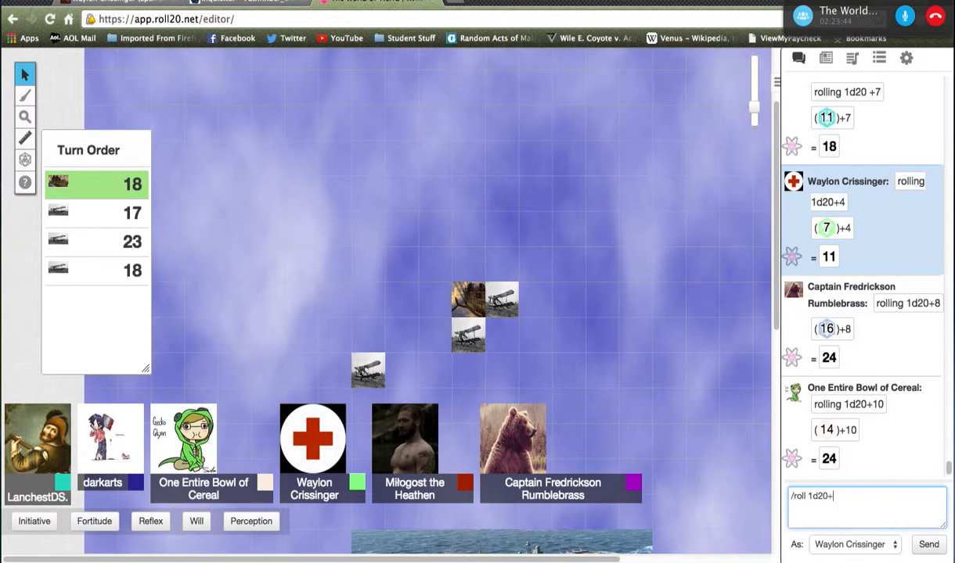
pyautogui.write('6')
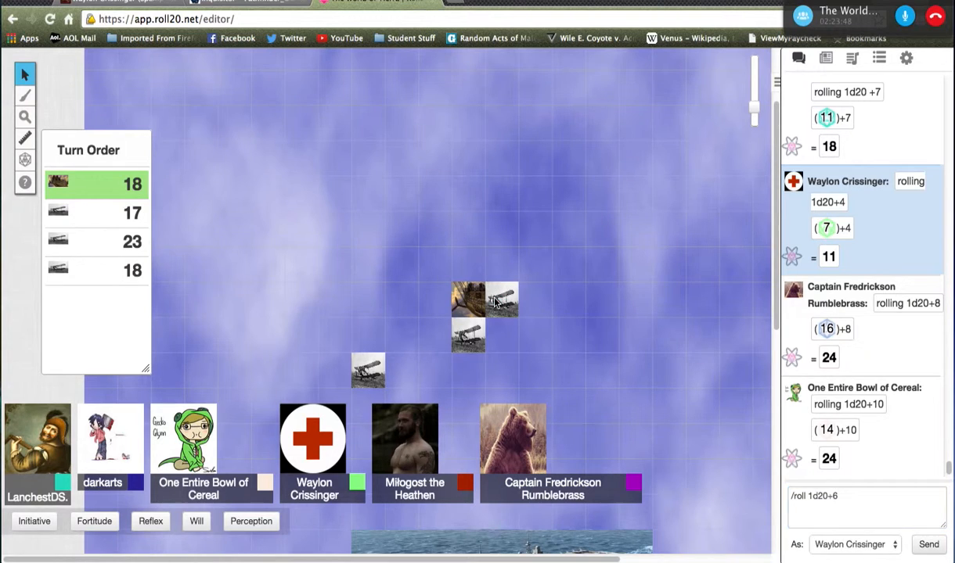
pyautogui.click(861, 495)
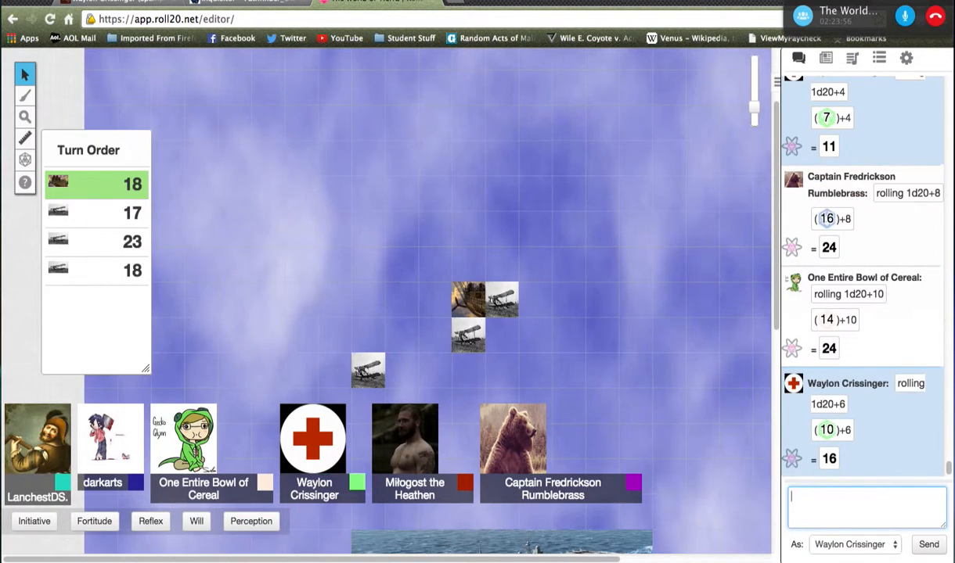
# Roll 3d8 damage in chat for a total of 15 and follow the log down.
pyautogui.write('/')
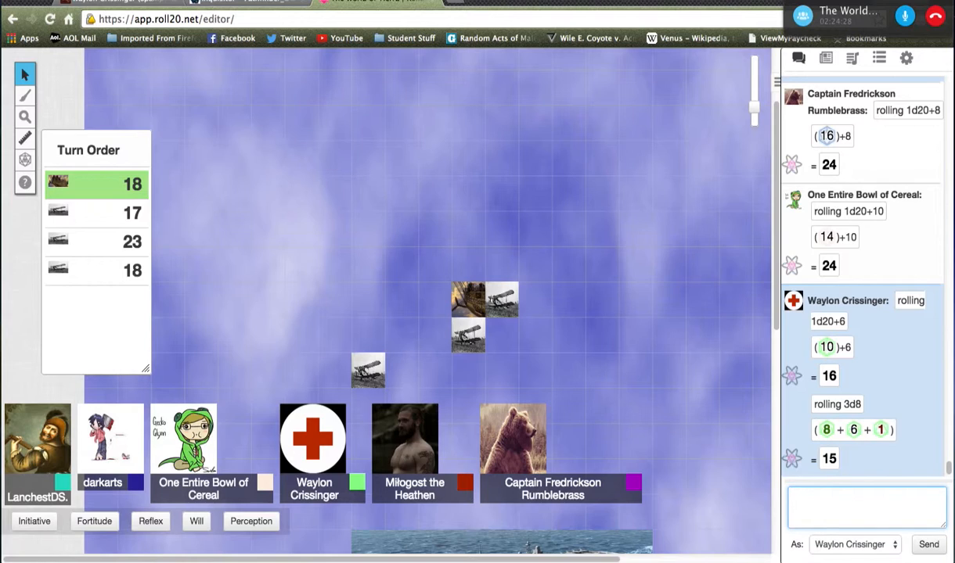
pyautogui.scroll(-3)
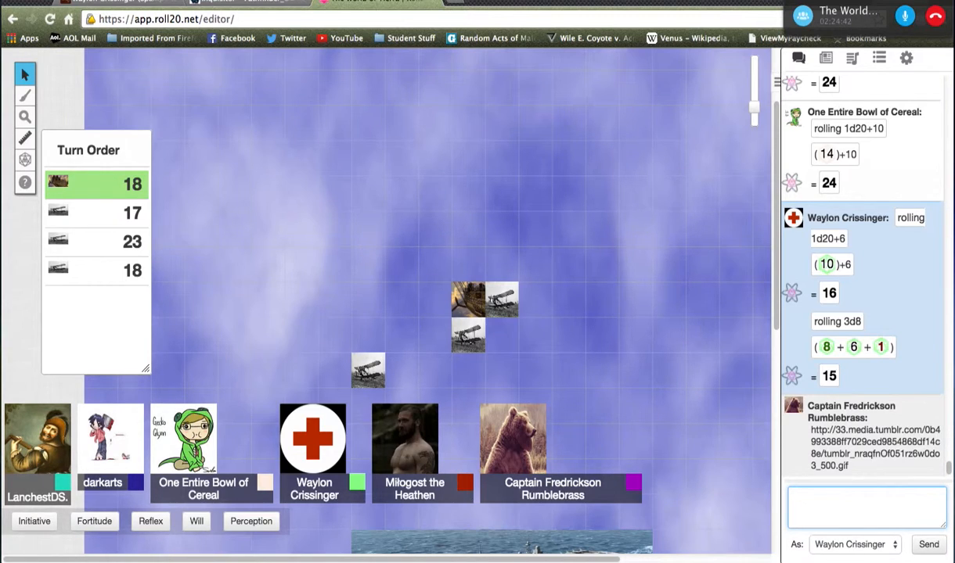
pyautogui.click(868, 507)
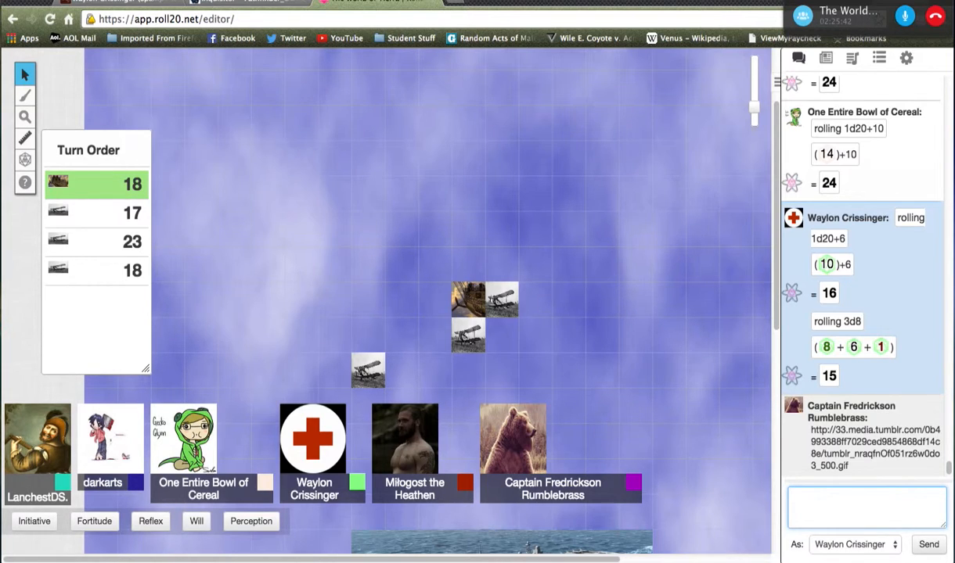
pyautogui.click(867, 508)
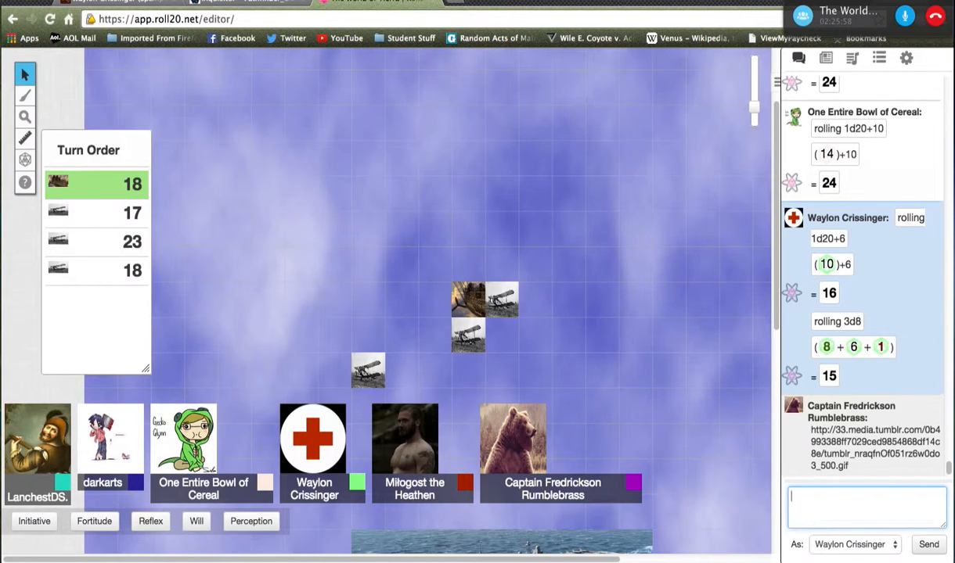
# Follow the chat as others roll 1d20+7 for 21, 6d6 for 32 and 1d20+5 for 10.
pyautogui.click(368, 371)
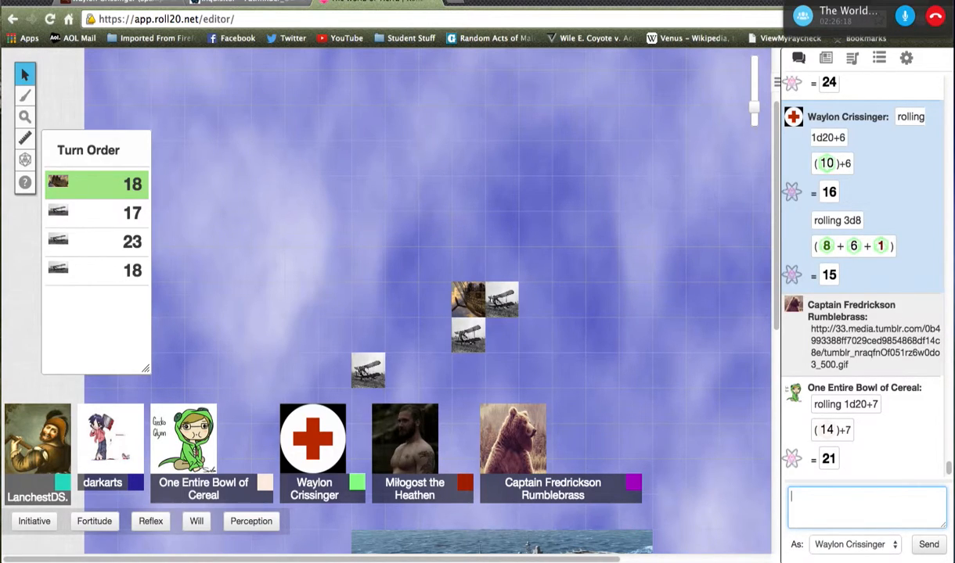
pyautogui.scroll(-3)
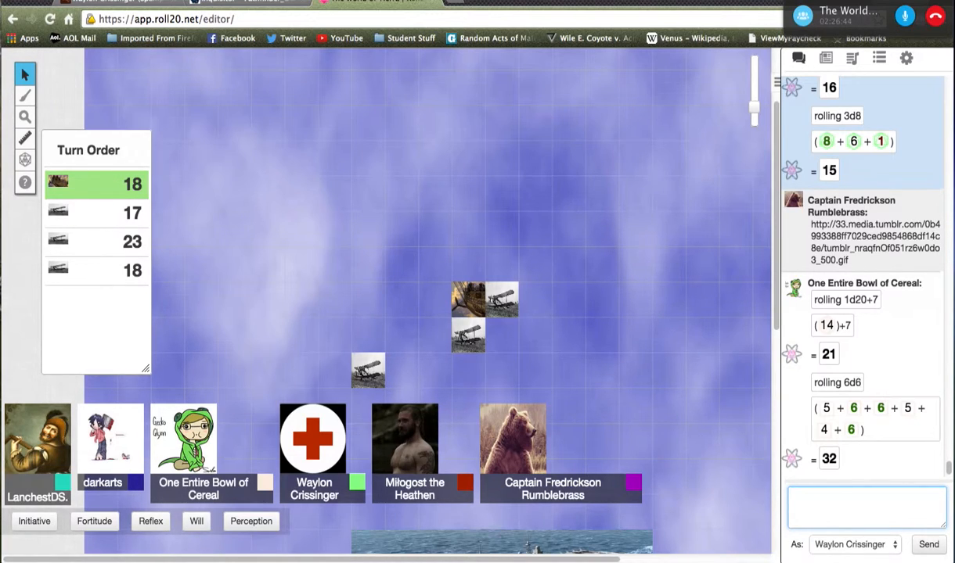
pyautogui.click(867, 508)
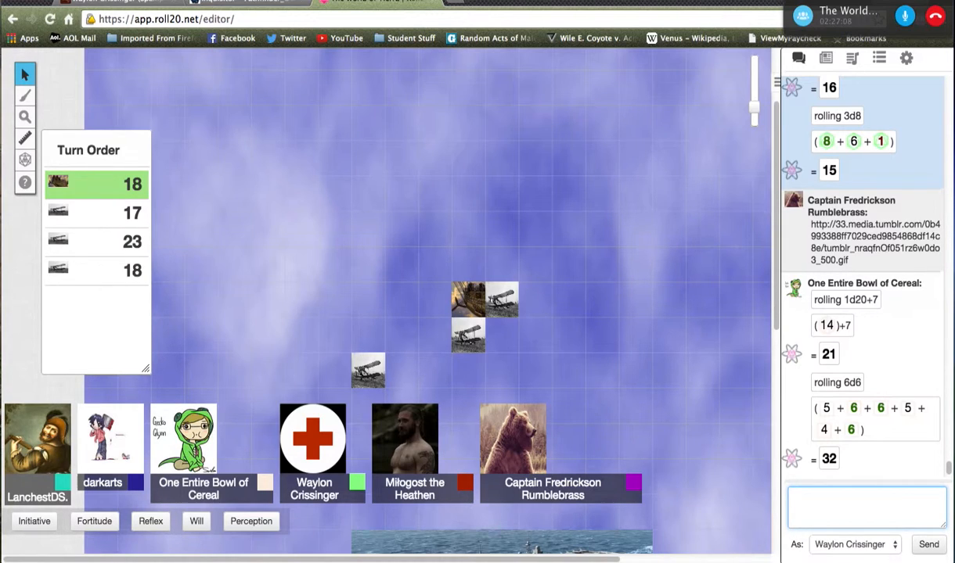
pyautogui.scroll(-3)
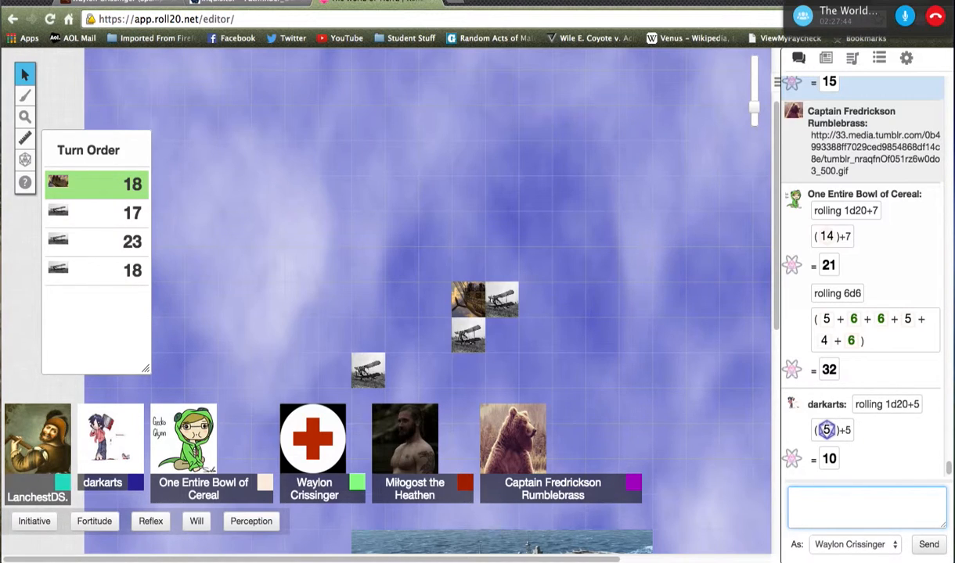
# Shift the airship token about 25 ft to the lower right of the biplane cluster.
pyautogui.click(867, 504)
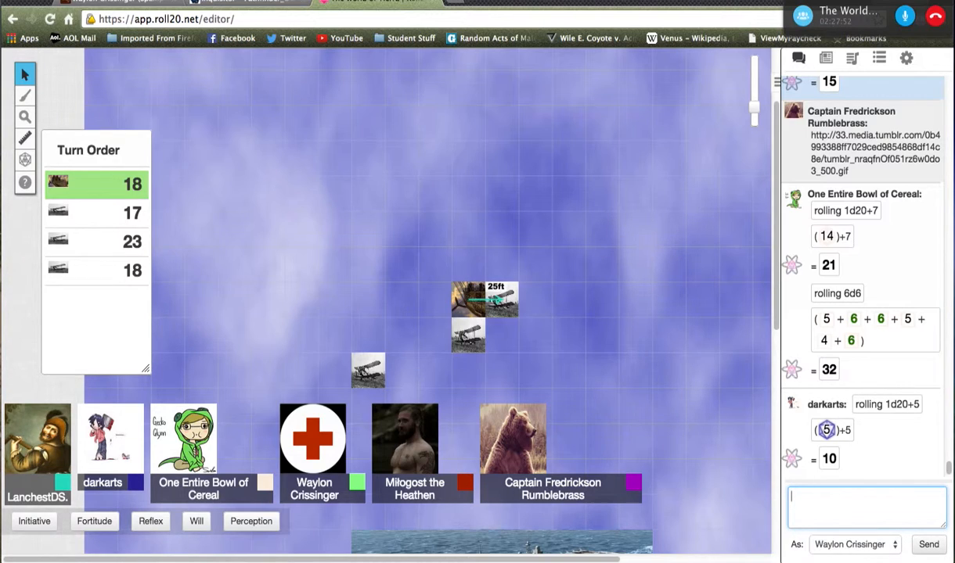
pyautogui.moveTo(501, 300); pyautogui.dragTo(438, 301)
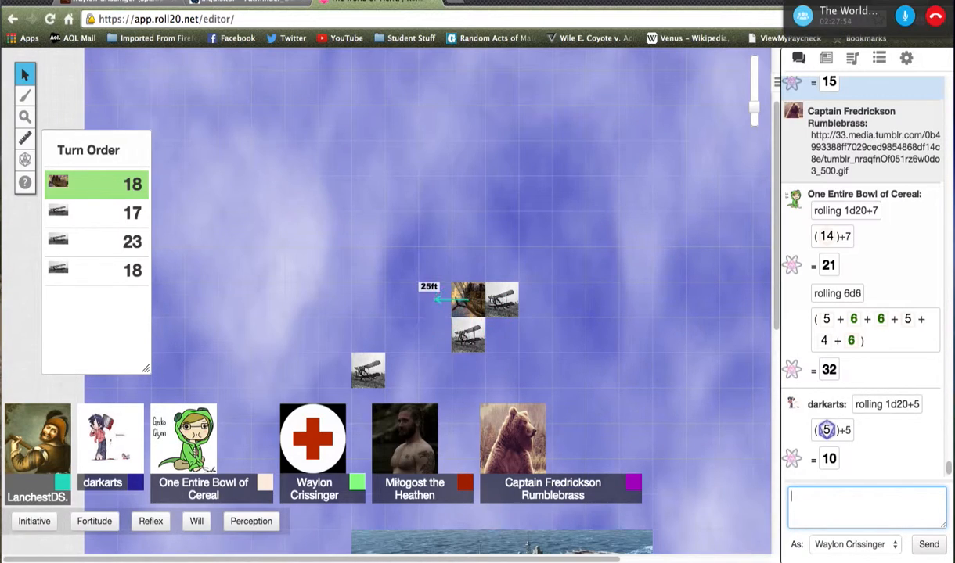
pyautogui.moveTo(467, 301); pyautogui.dragTo(529, 301)
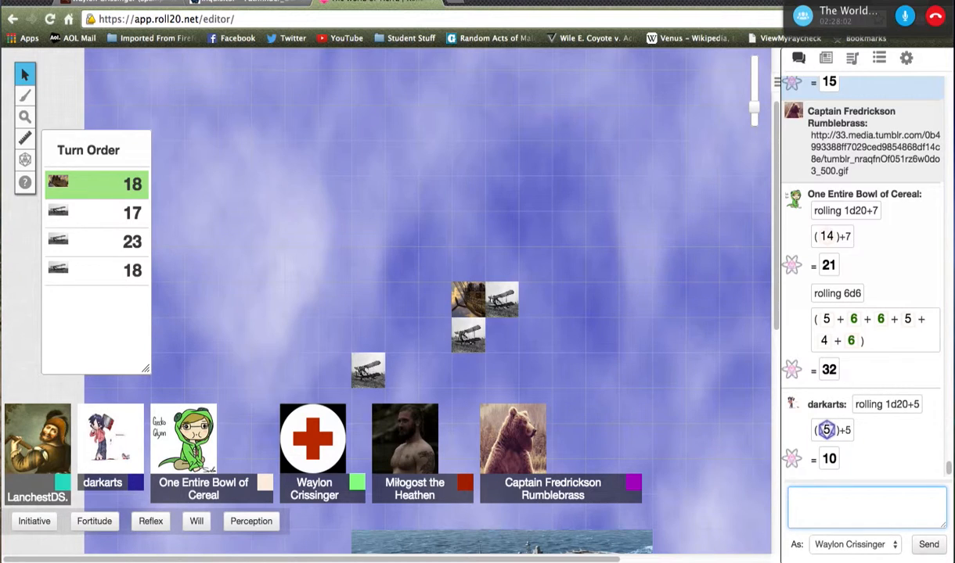
pyautogui.moveTo(468, 299); pyautogui.dragTo(418, 263)
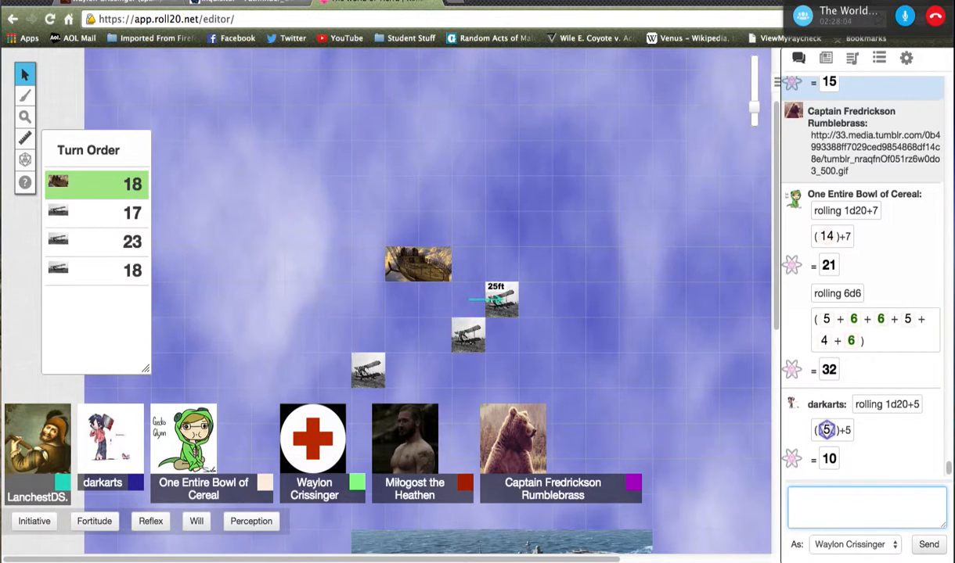
pyautogui.moveTo(501, 300); pyautogui.dragTo(417, 300)
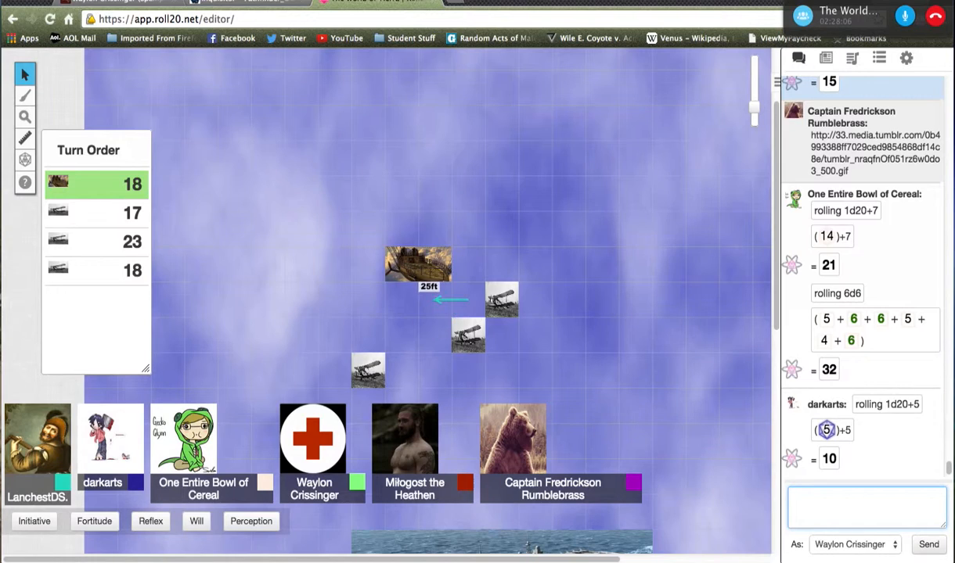
pyautogui.moveTo(418, 263); pyautogui.dragTo(466, 297)
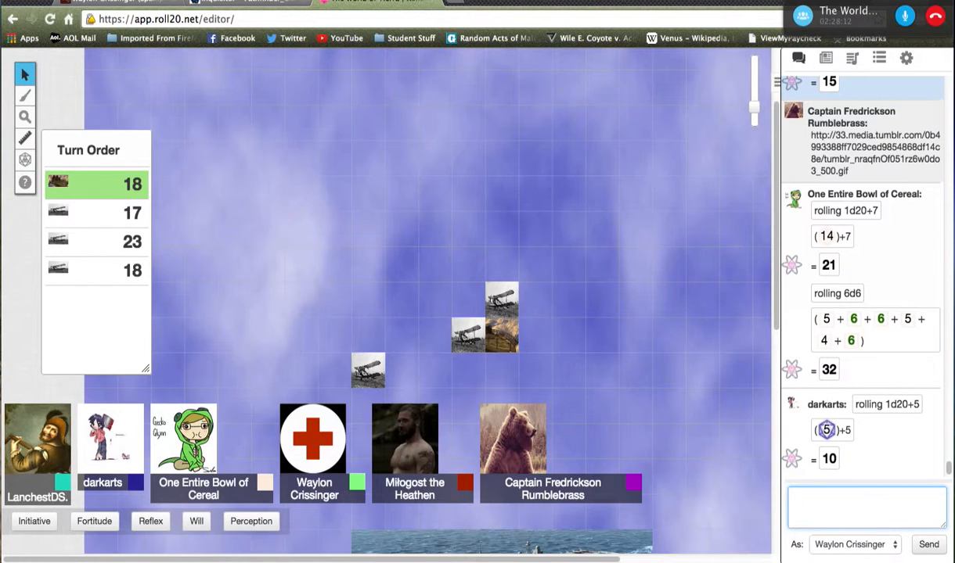
pyautogui.click(526, 299)
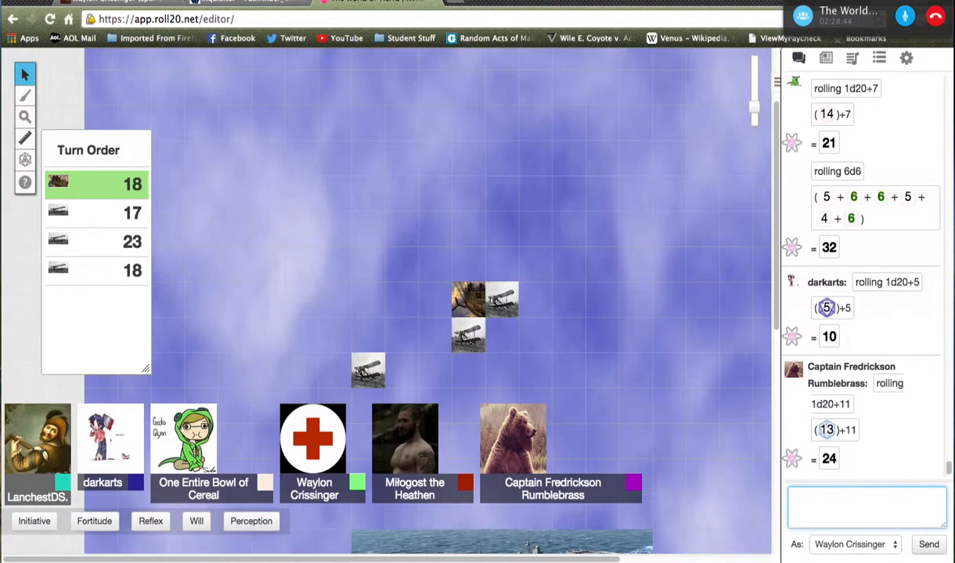
# Focus the chat box for the 1d20+11 attack roll that totals 24.
pyautogui.click(868, 508)
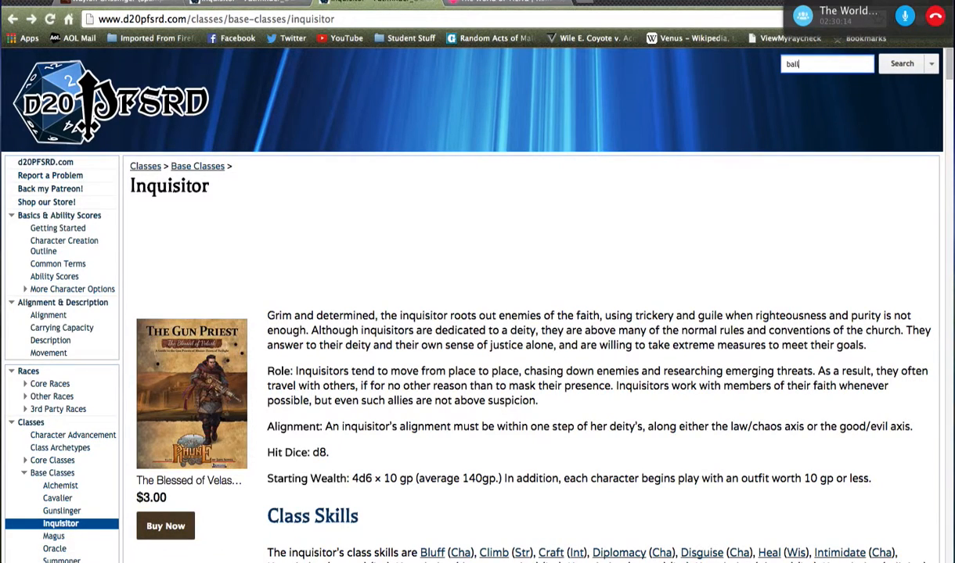
# Search d20PFSRD for ballista and choose the Naval Siege Engines entry from the results.
pyautogui.click(902, 63)
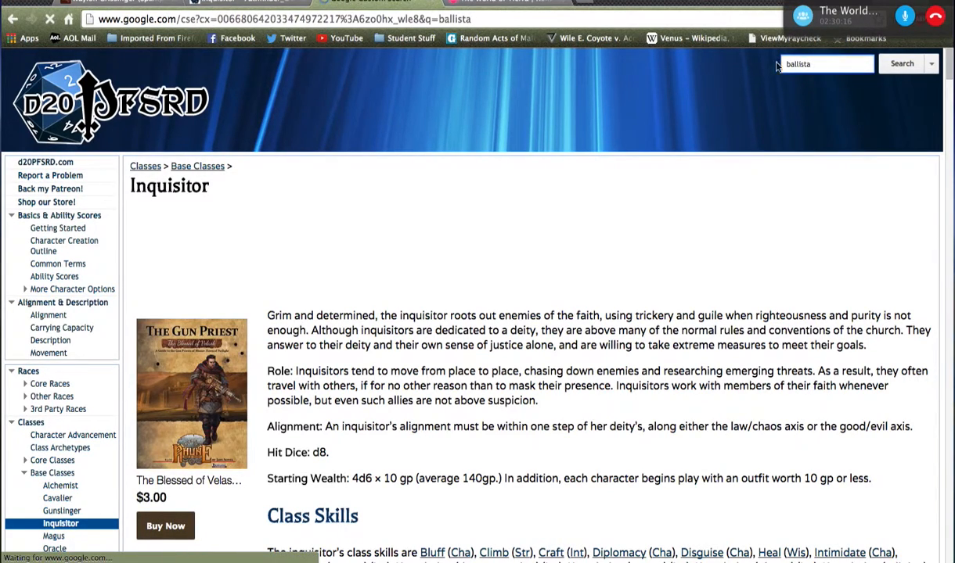
pyautogui.click(901, 63)
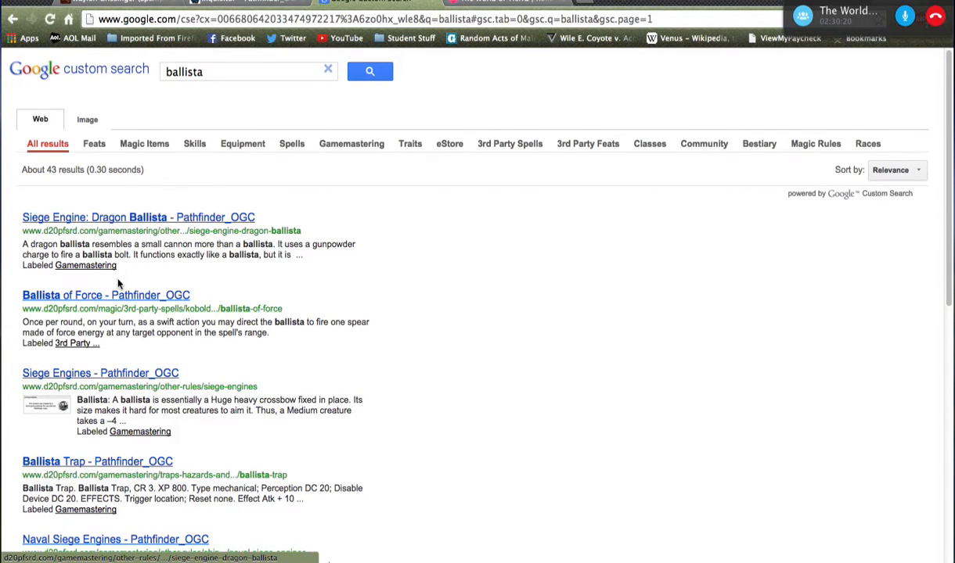
pyautogui.scroll(-3)
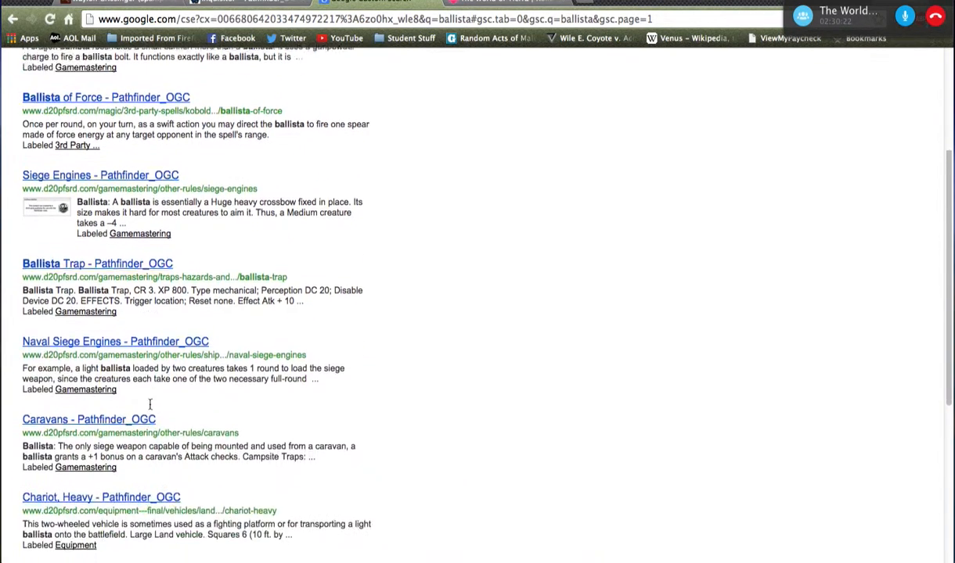
pyautogui.scroll(-3)
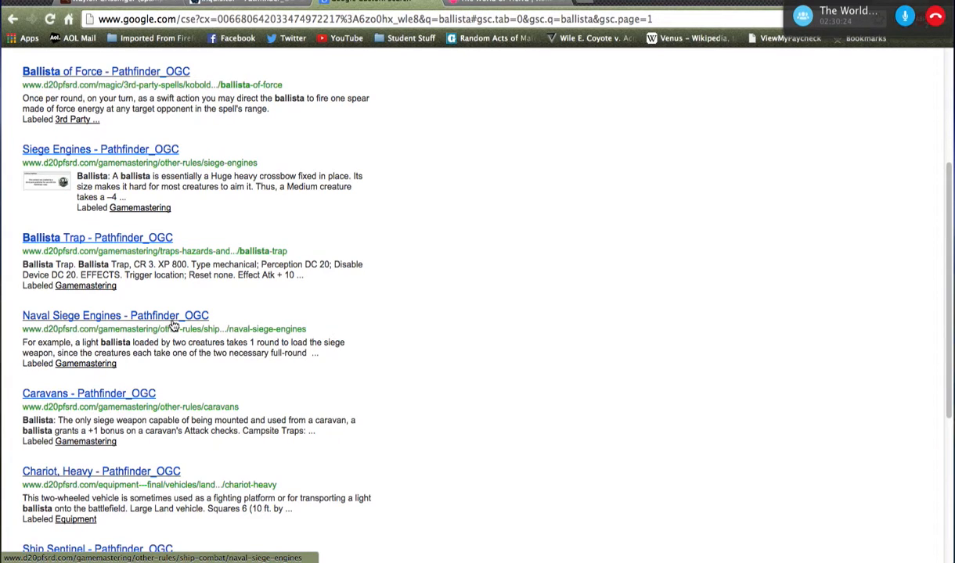
pyautogui.click(116, 316)
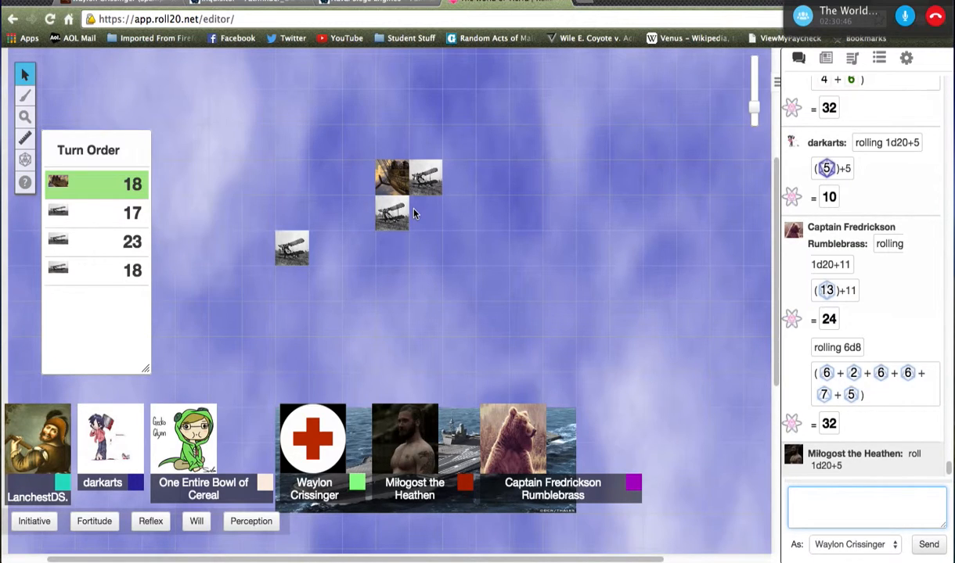
# Follow chat as Milogost's 1d20+5 roll of 8 and the GM's d100 roll of 20 come in.
pyautogui.scroll(-3)
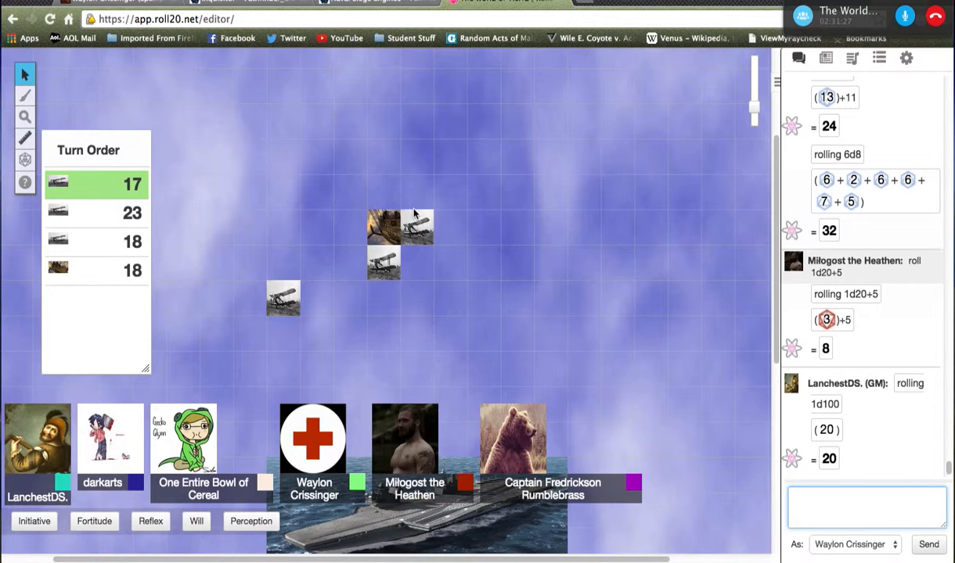
# Move the isolated biplane token onto the square left of the airship.
pyautogui.moveTo(283, 299); pyautogui.dragTo(383, 222)
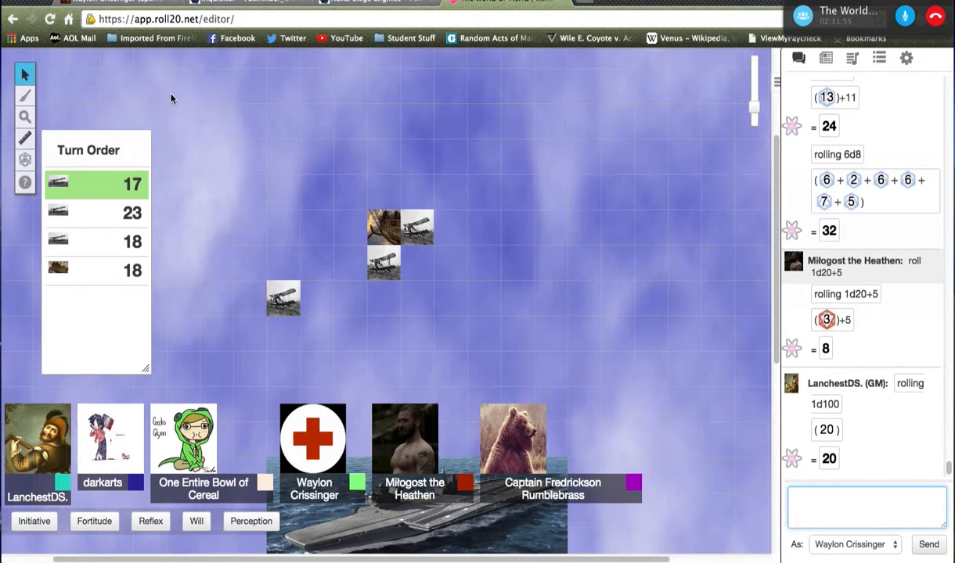
pyautogui.moveTo(284, 299); pyautogui.dragTo(351, 227)
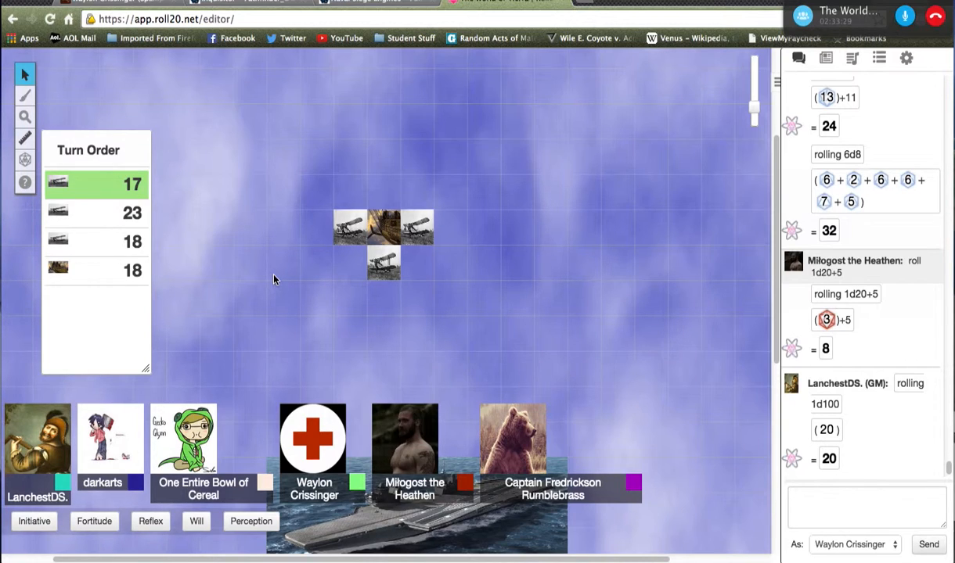
# Advance the turn order past the airship's 23, pulling the active biplane away toward the upper left.
pyautogui.click(410, 227)
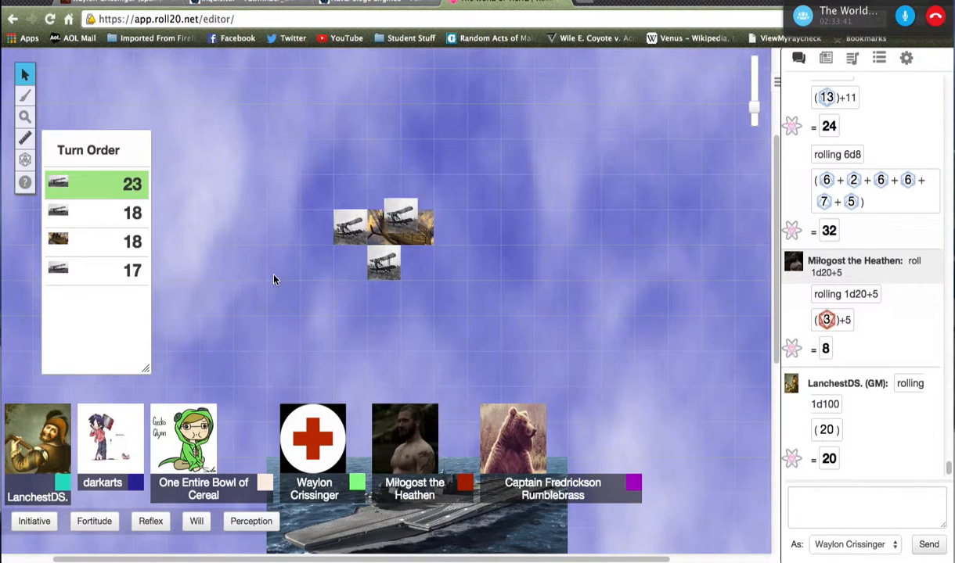
pyautogui.moveTo(401, 206); pyautogui.dragTo(316, 156)
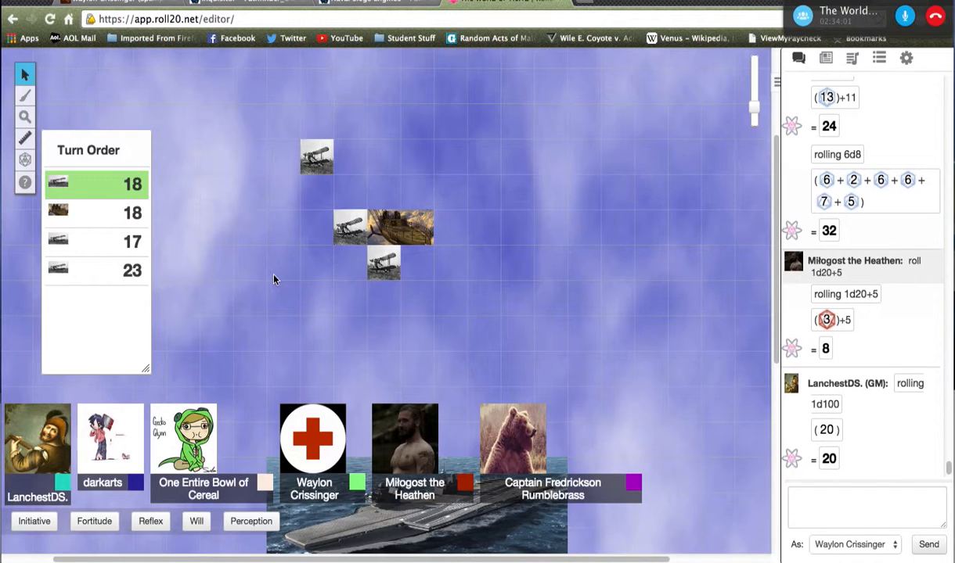
pyautogui.moveTo(384, 263); pyautogui.dragTo(417, 196)
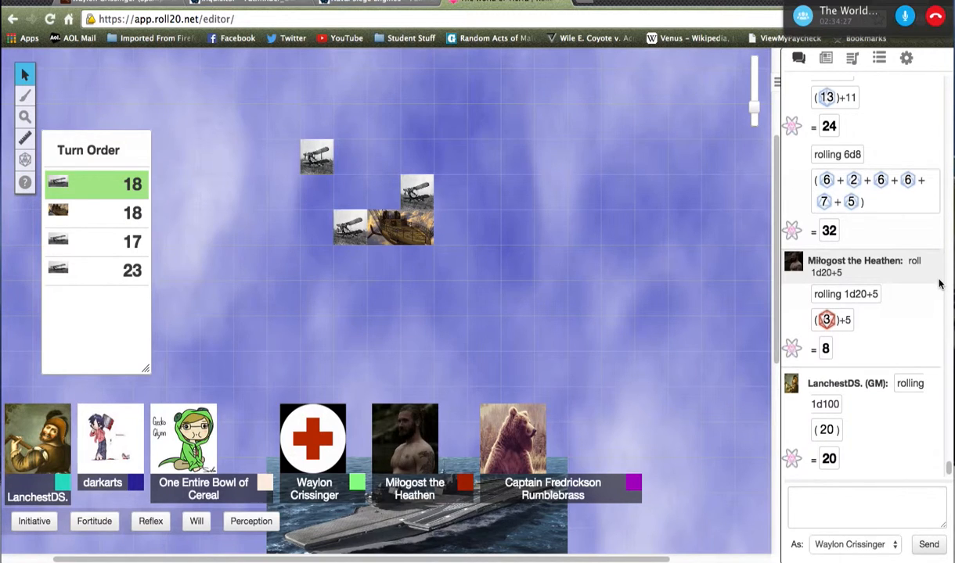
pyautogui.scroll(-3)
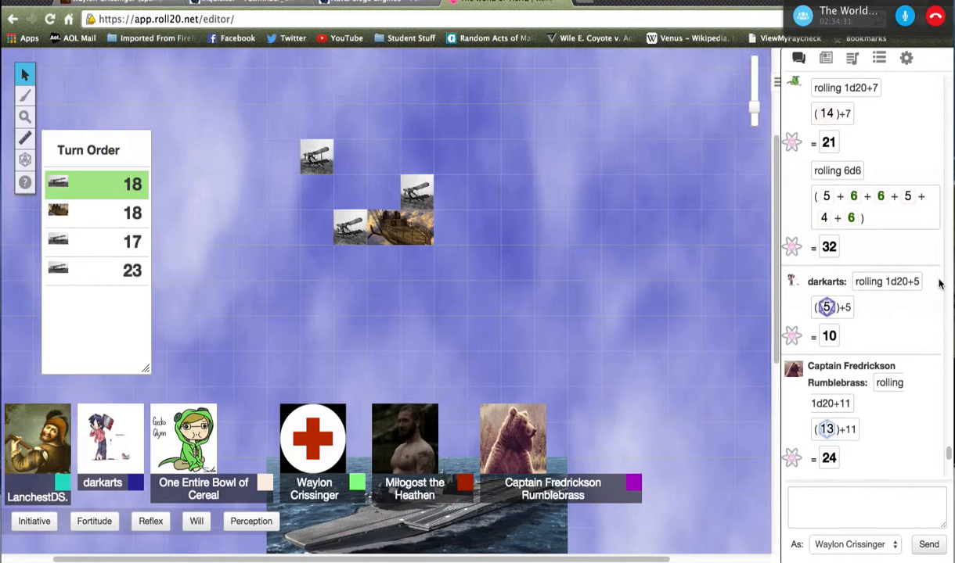
pyautogui.scroll(-3)
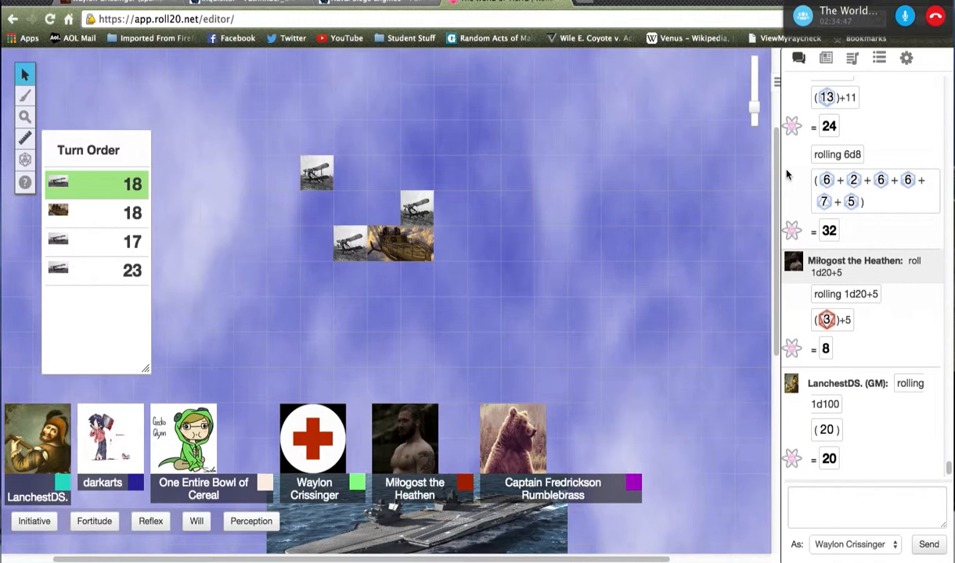
pyautogui.scroll(-3)
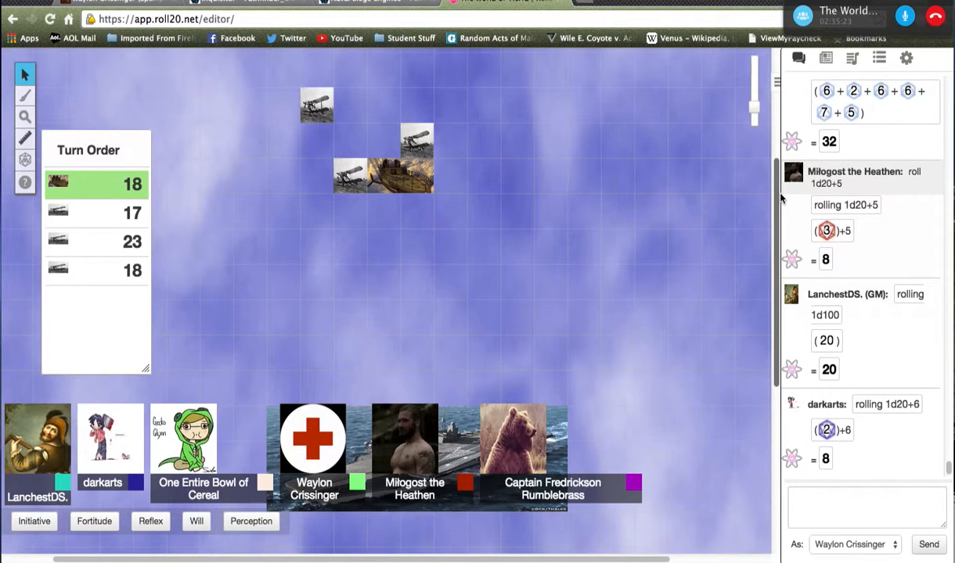
pyautogui.moveTo(792, 260)
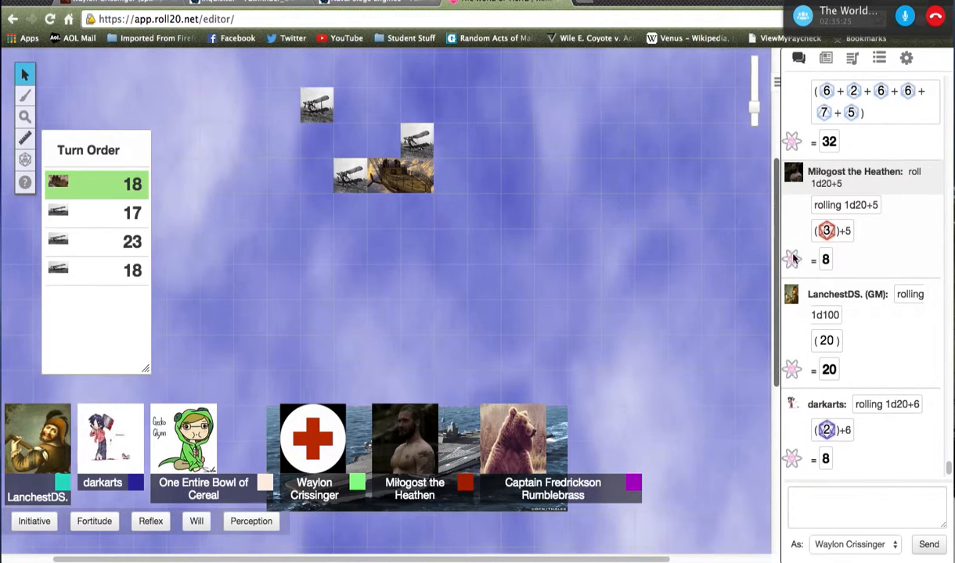
pyautogui.click(868, 507)
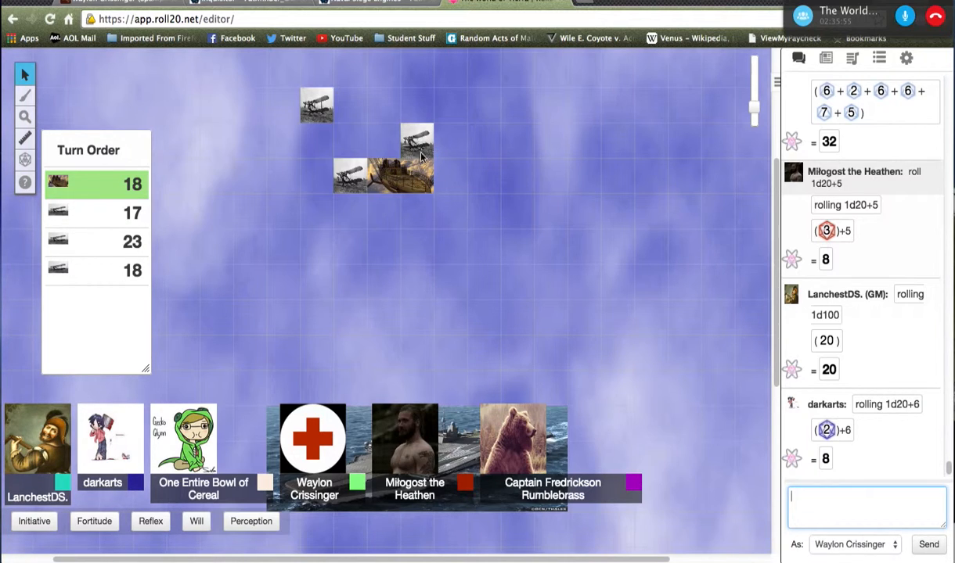
# Roll Waylon Crissinger's /roll 1d20+6 attack (13) and /roll 3d8 damage (13) into chat.
pyautogui.write('/roll 1d20+')
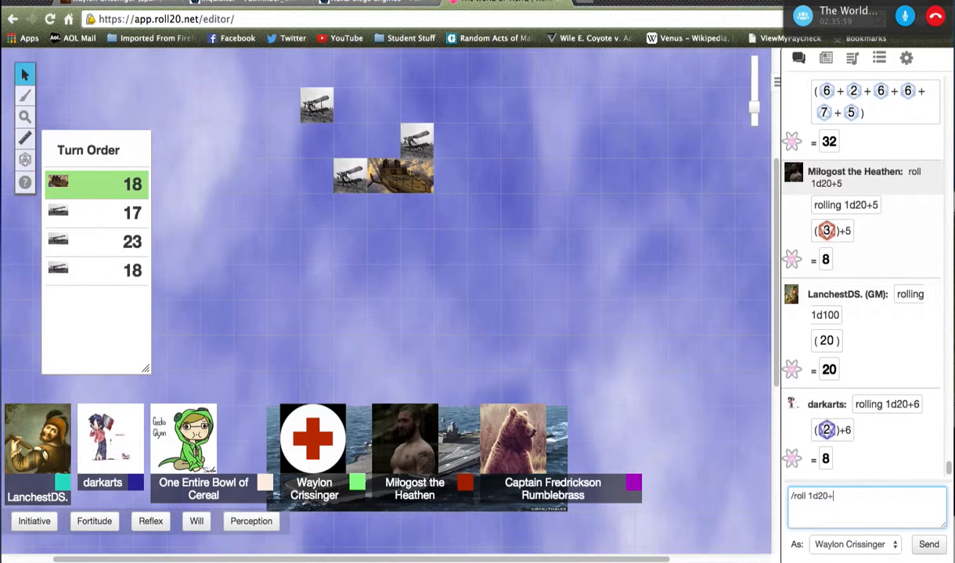
pyautogui.click(928, 544)
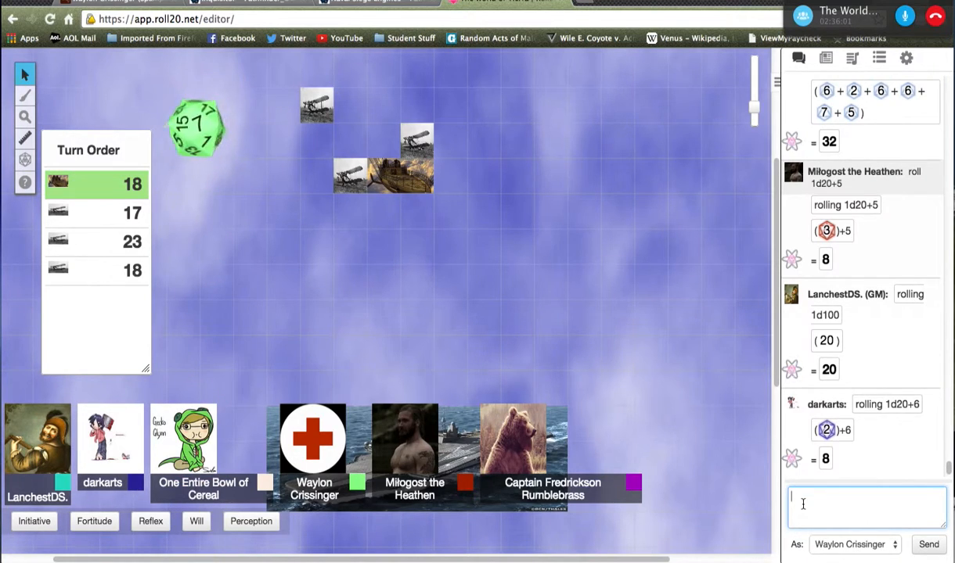
pyautogui.click(930, 545)
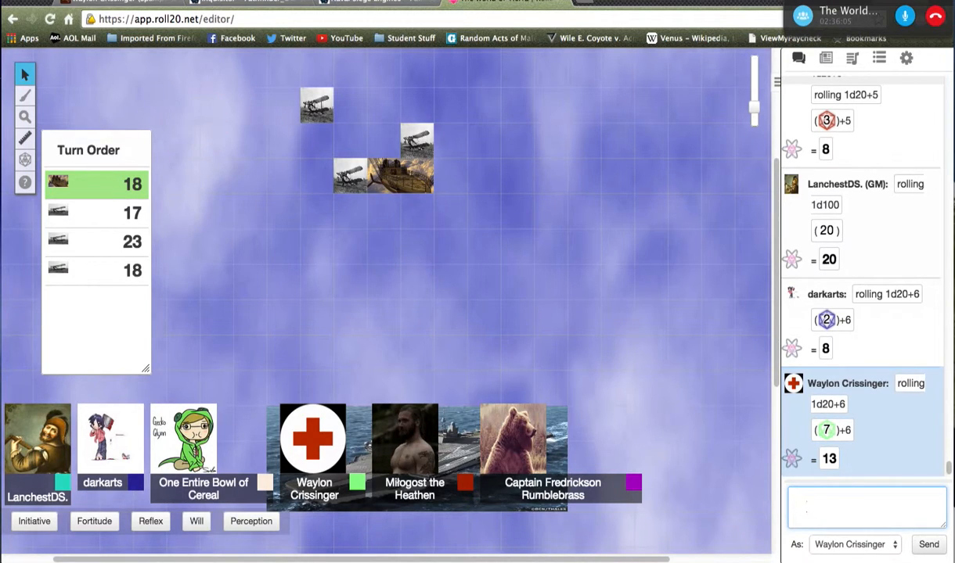
pyautogui.write('/roll 3d8')
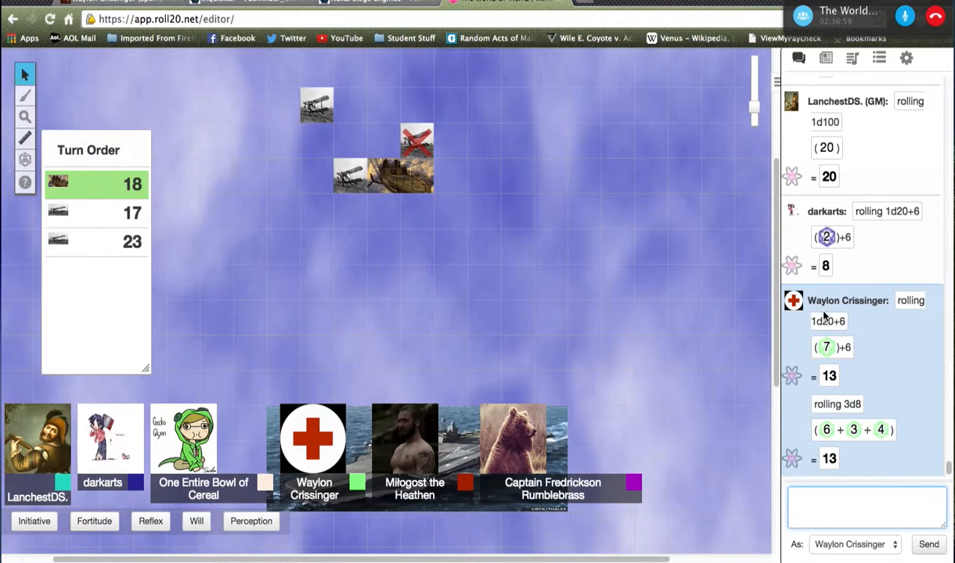
# Follow chat down to One Entire Bowl of Cereal's 1d20+7 roll totalling 13.
pyautogui.click(867, 507)
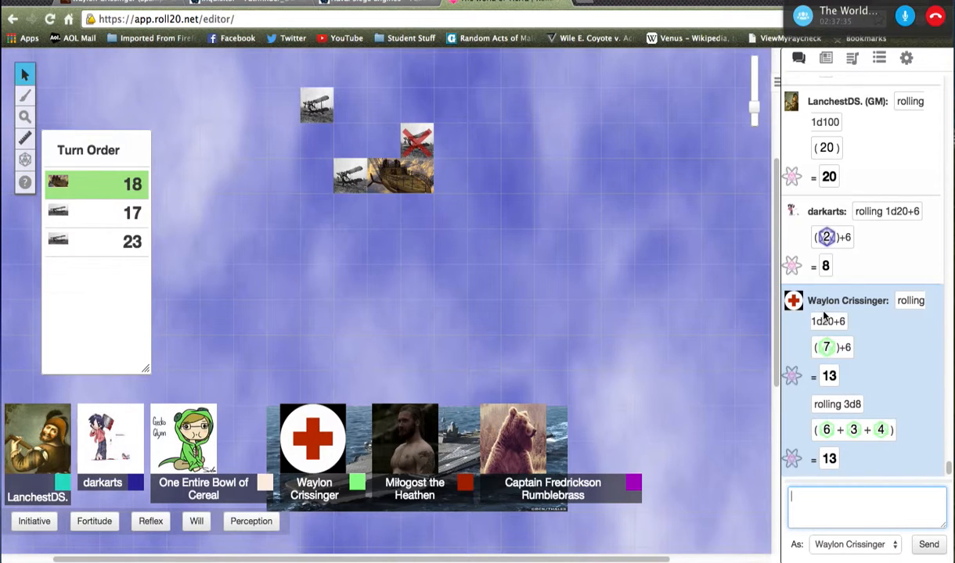
pyautogui.click(351, 172)
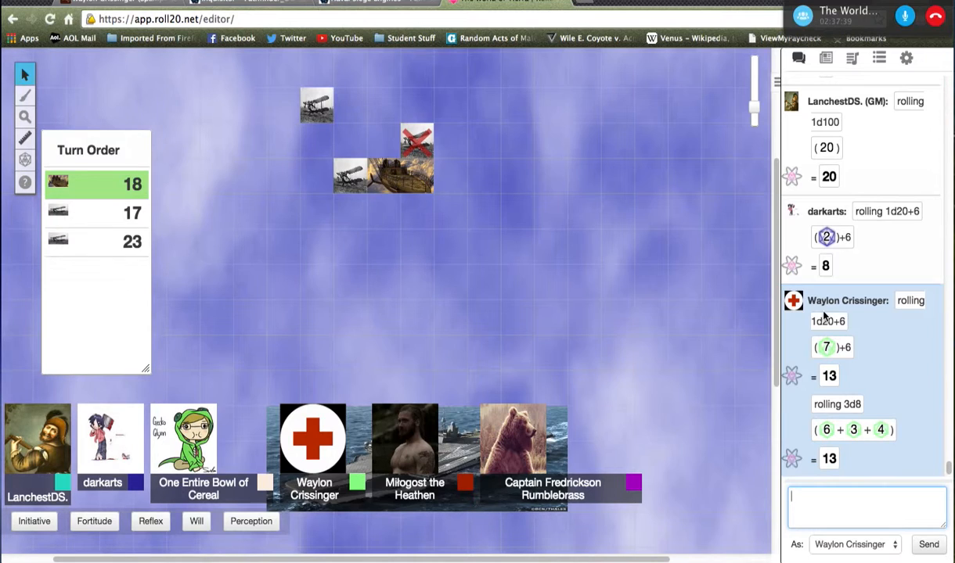
pyautogui.scroll(-3)
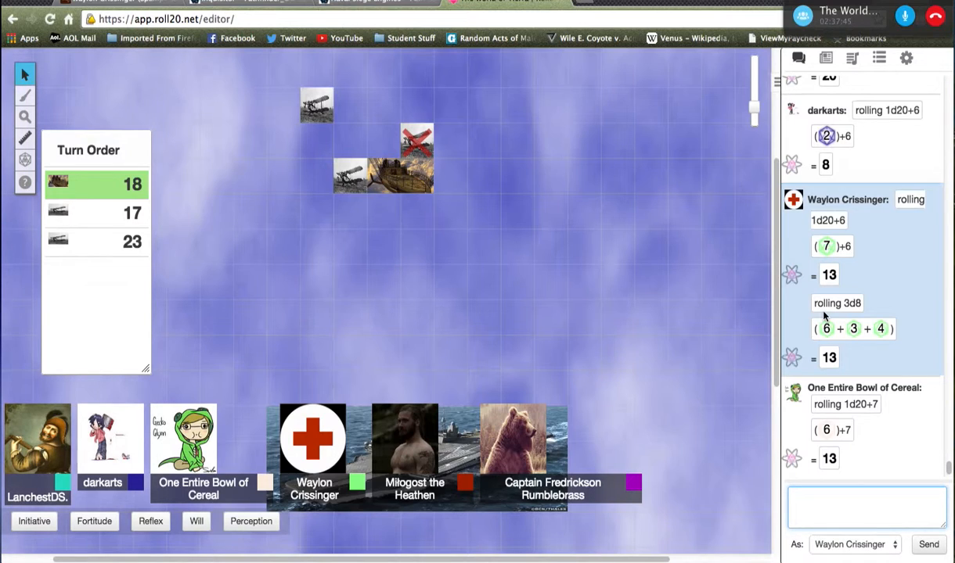
pyautogui.scroll(-3)
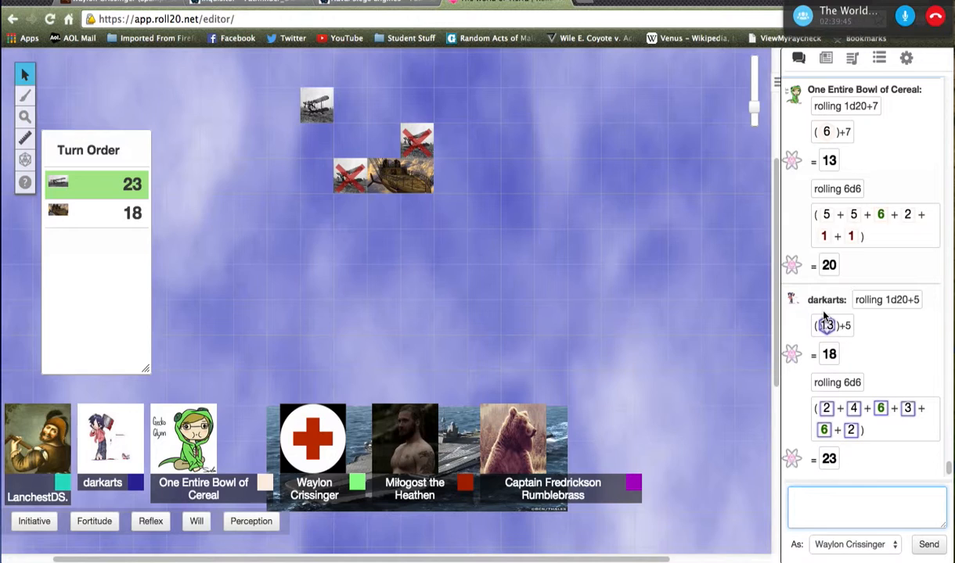
# Follow Captain Fredrickson Rumblebrass's 1d20+11 attack of 17 and 6d8 damage of 29 in chat.
pyautogui.click(296, 96)
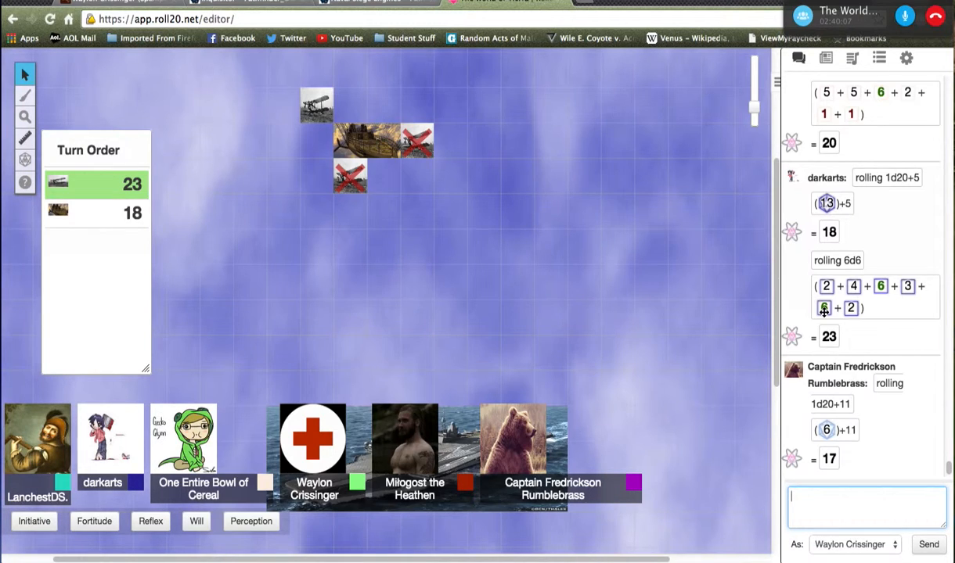
pyautogui.scroll(-3)
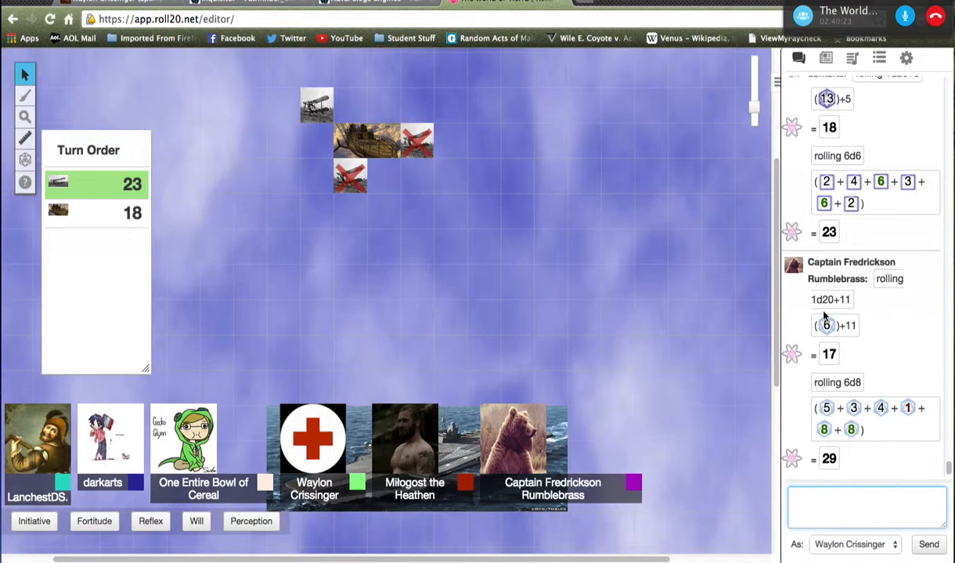
# Select the top biplane token and give it the red hit status marker.
pyautogui.click(316, 106)
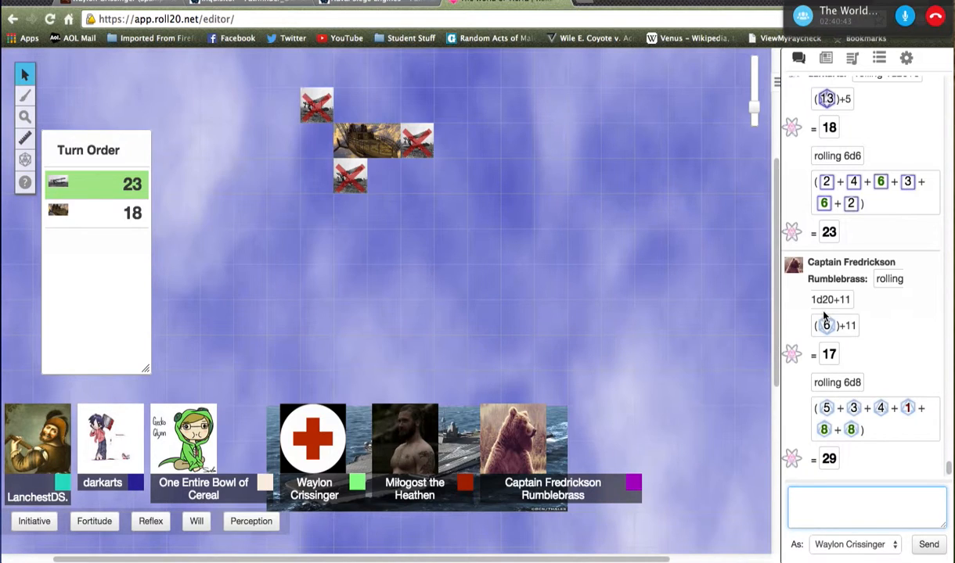
pyautogui.click(867, 504)
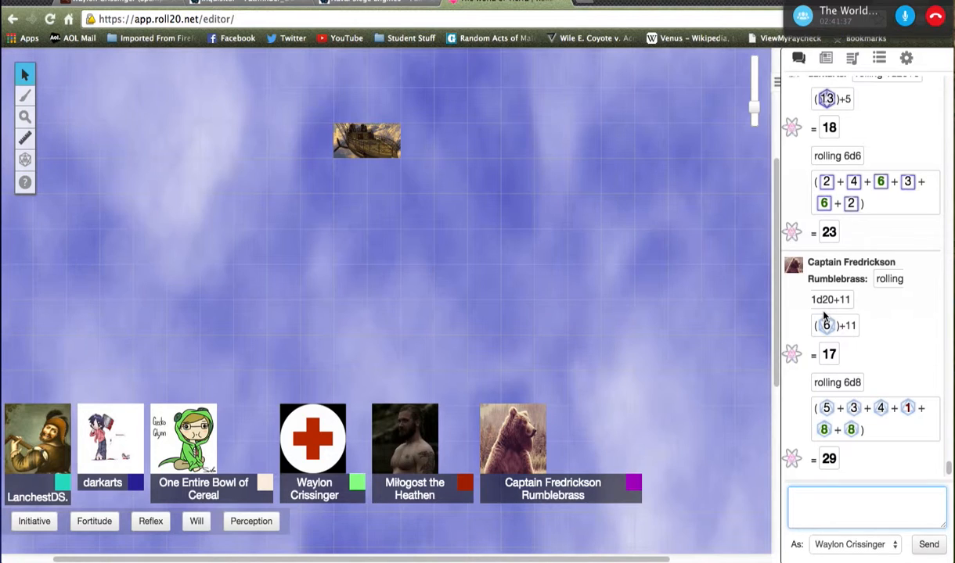
# Move the airship token down across the open sky, then nudge it slightly right.
pyautogui.moveTo(367, 141); pyautogui.dragTo(401, 141)
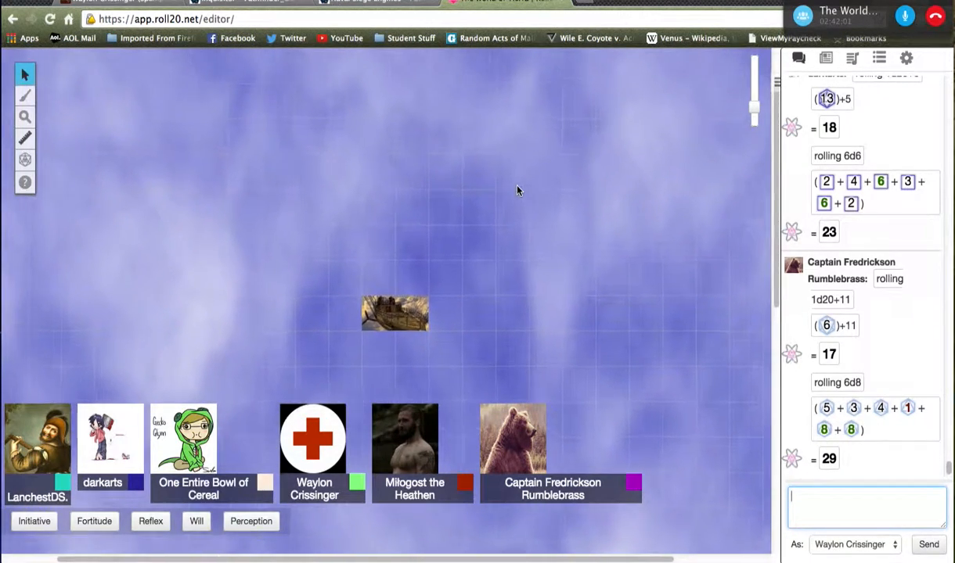
pyautogui.moveTo(394, 313); pyautogui.dragTo(410, 319)
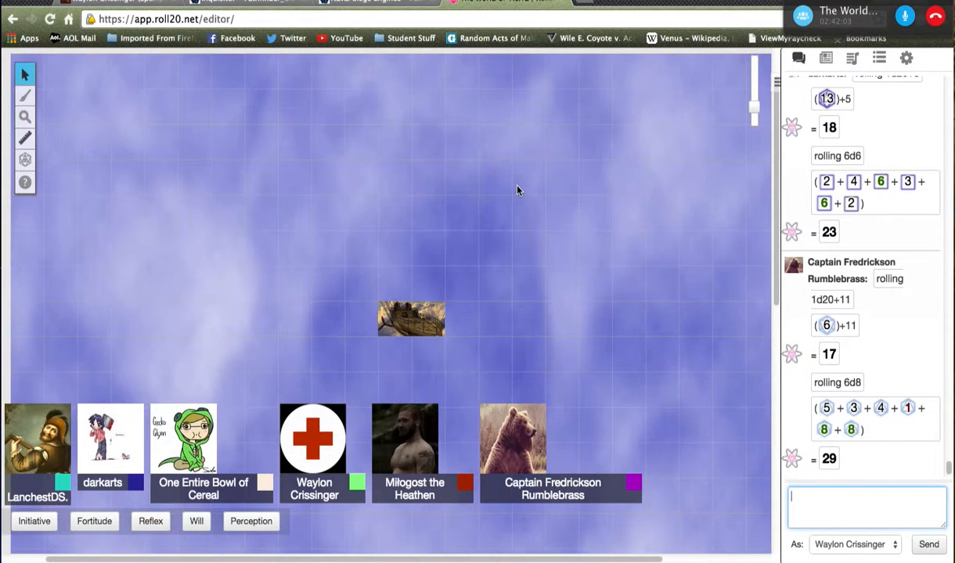